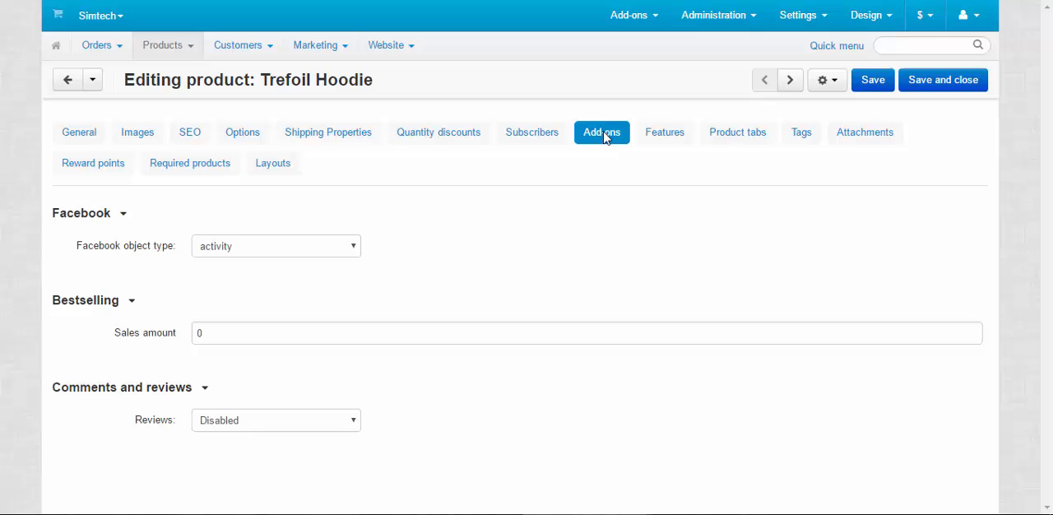
{"action": "mouse_move", "coordinate": [615, 142]}
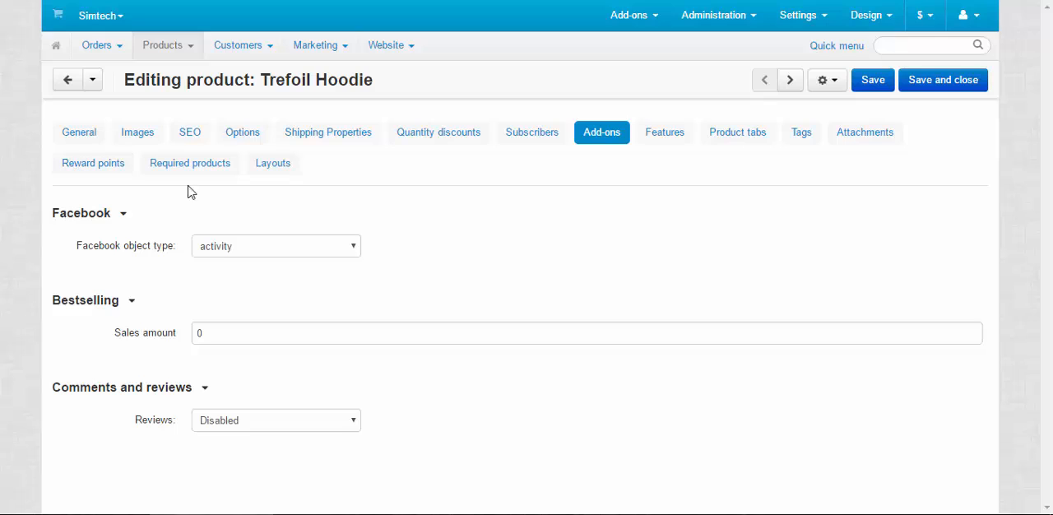
{"action": "mouse_move", "coordinate": [690, 199]}
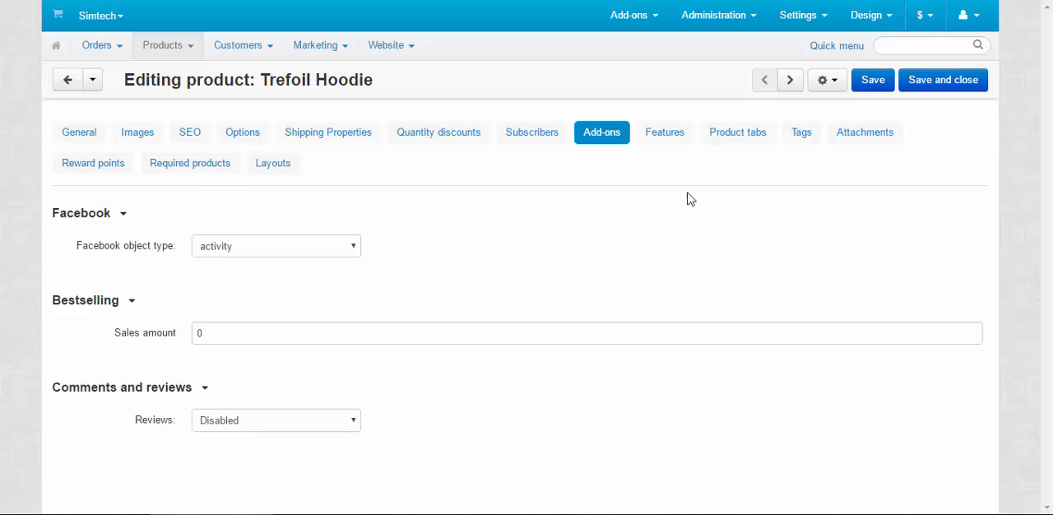
{"action": "mouse_move", "coordinate": [657, 206]}
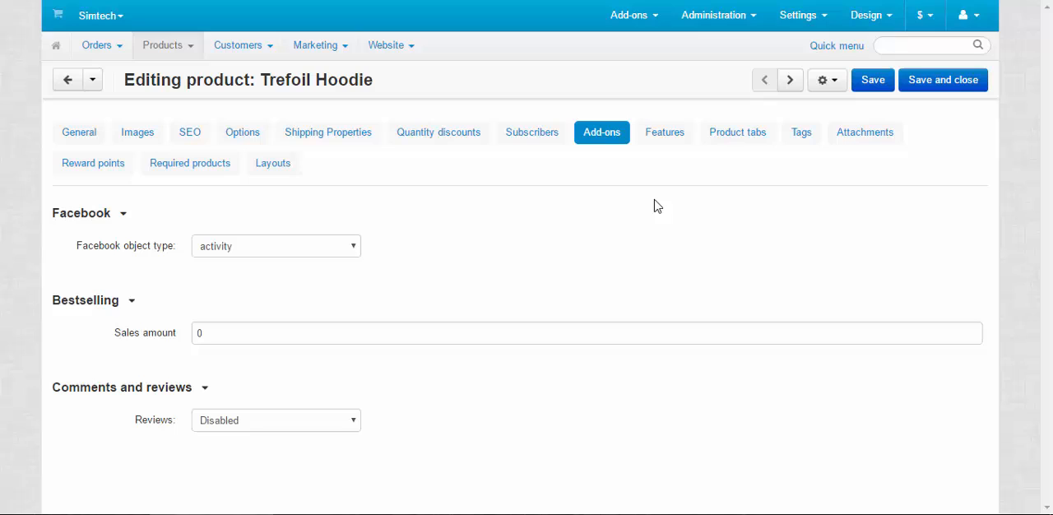
{"action": "mouse_move", "coordinate": [428, 227]}
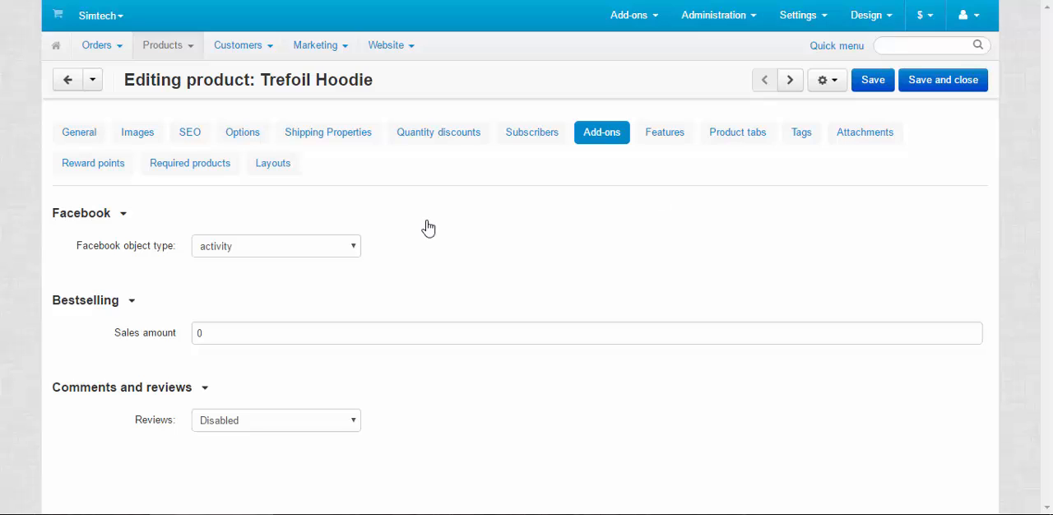
{"action": "mouse_move", "coordinate": [431, 225]}
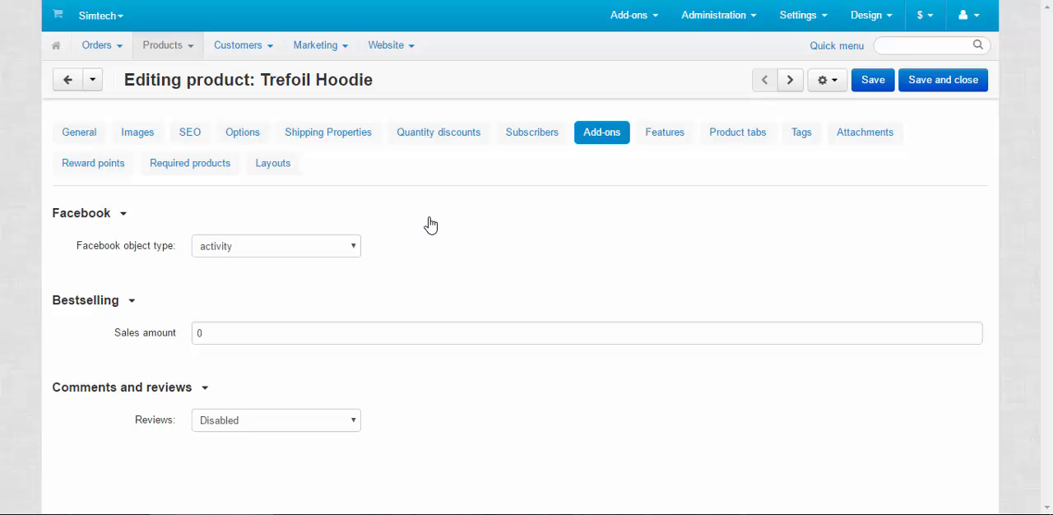
{"action": "mouse_move", "coordinate": [131, 213]}
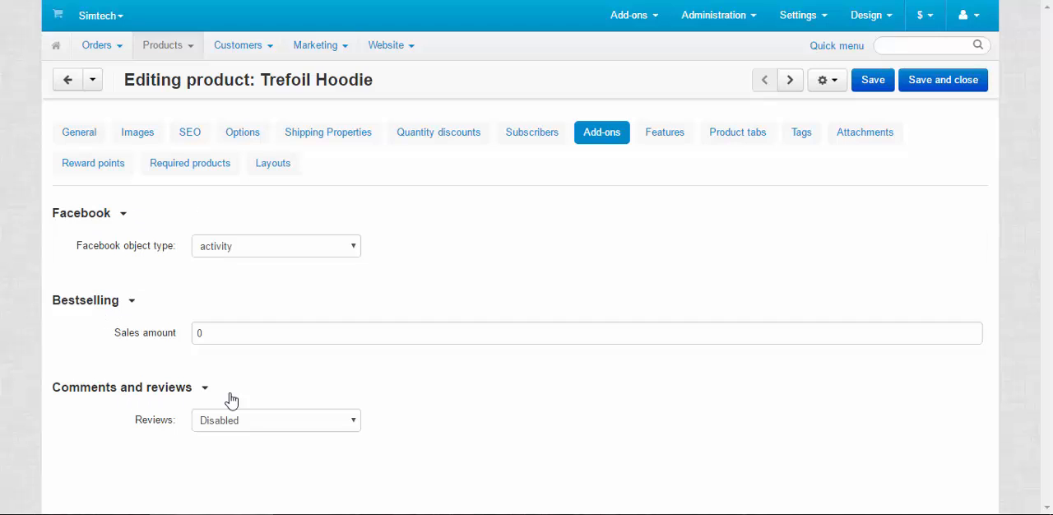
{"action": "mouse_move", "coordinate": [497, 204]}
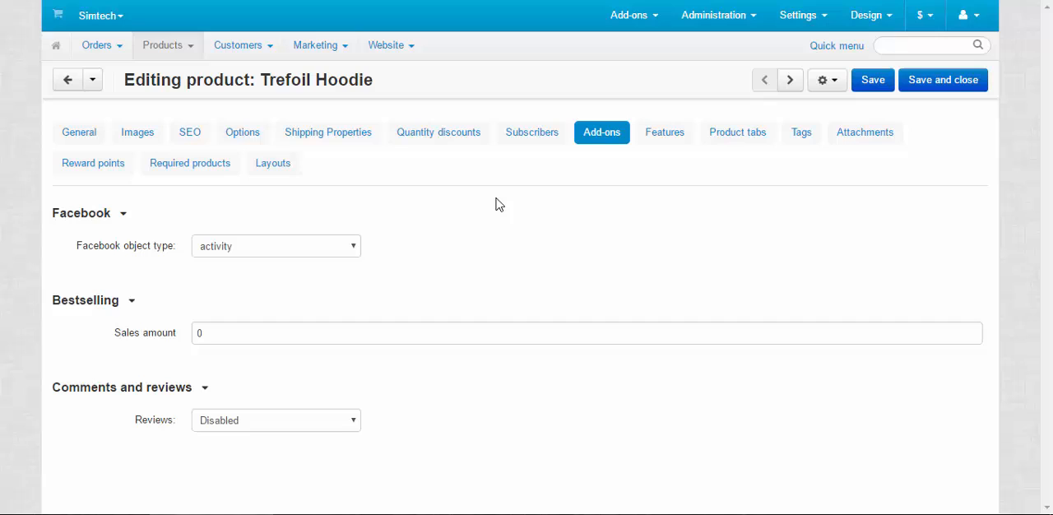
{"action": "mouse_move", "coordinate": [603, 176]}
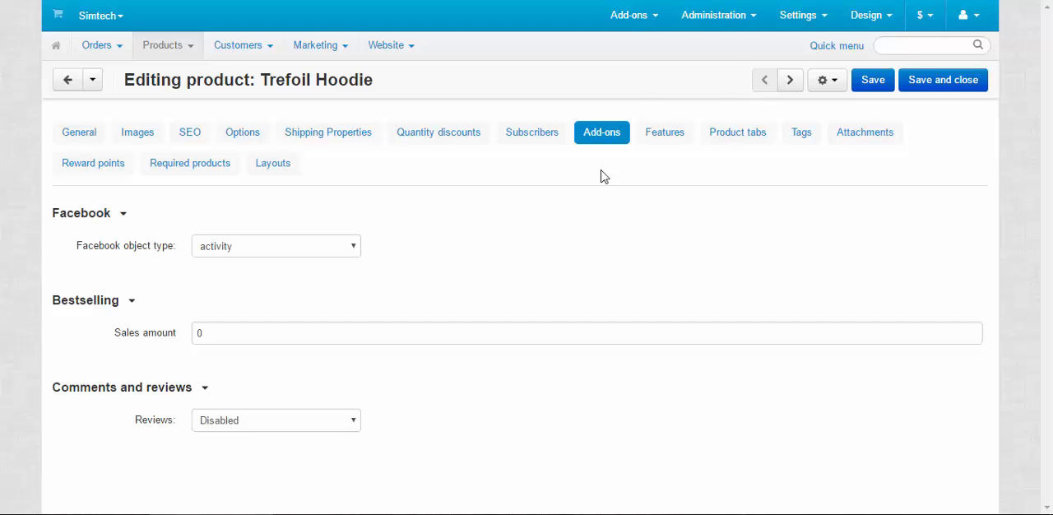
Step: Check the Bestsellers & On-Sale Products settings: 40% minimum sale discount, 1 minimum sales
{"action": "left_click", "coordinate": [629, 15]}
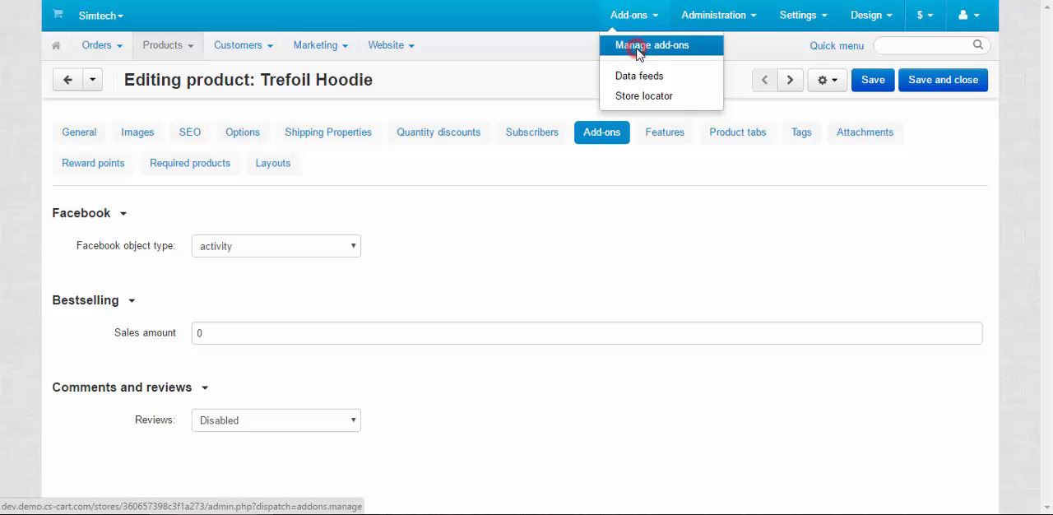
{"action": "left_click", "coordinate": [651, 44]}
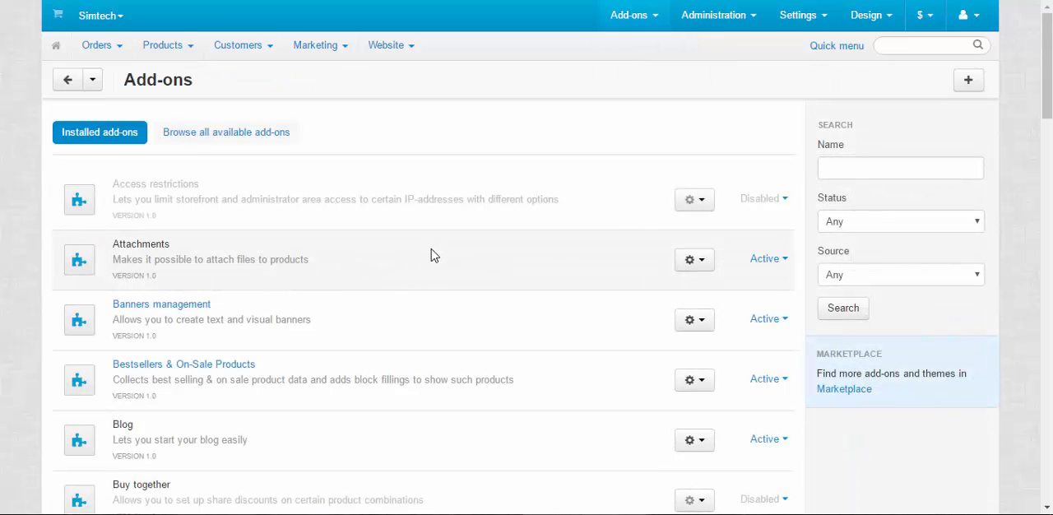
{"action": "mouse_move", "coordinate": [174, 376]}
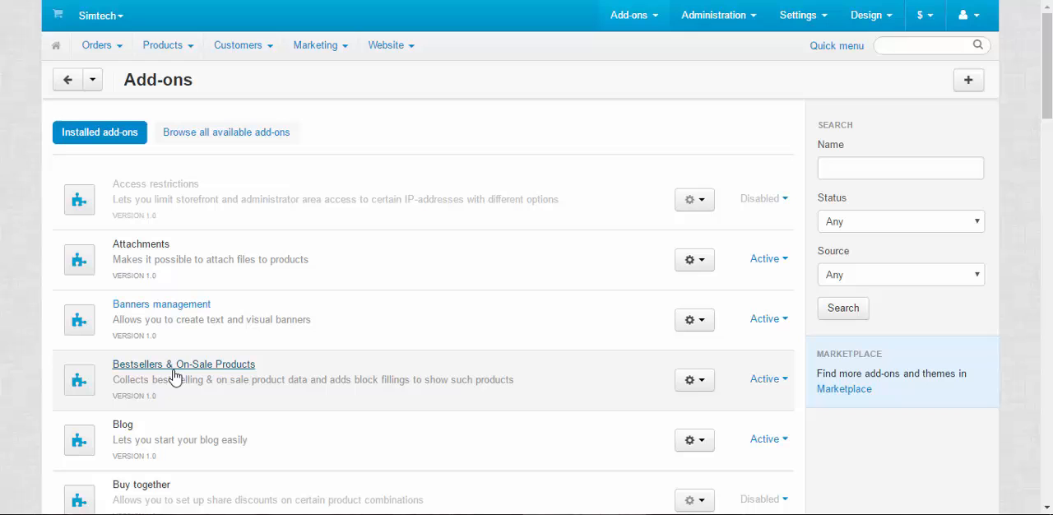
{"action": "mouse_move", "coordinate": [192, 375]}
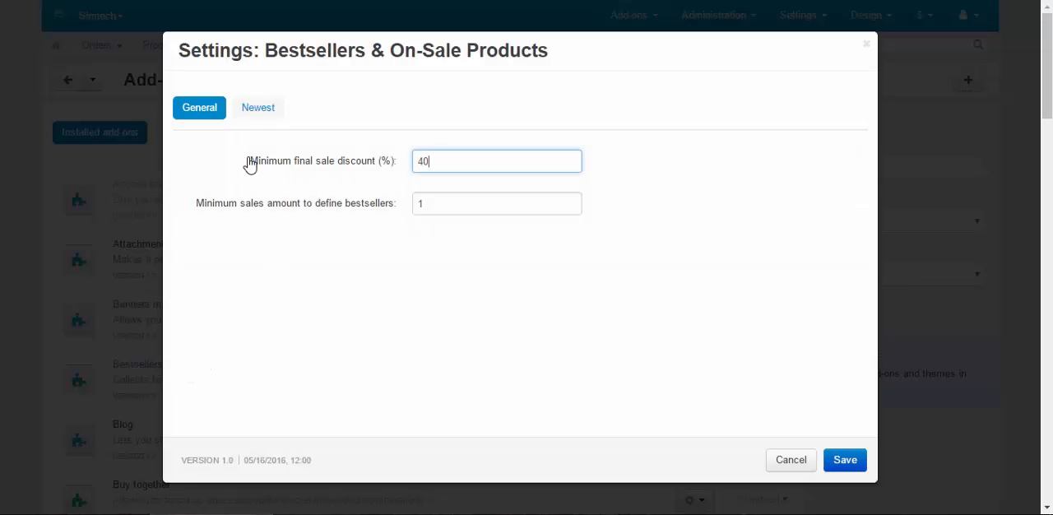
{"action": "mouse_move", "coordinate": [373, 175]}
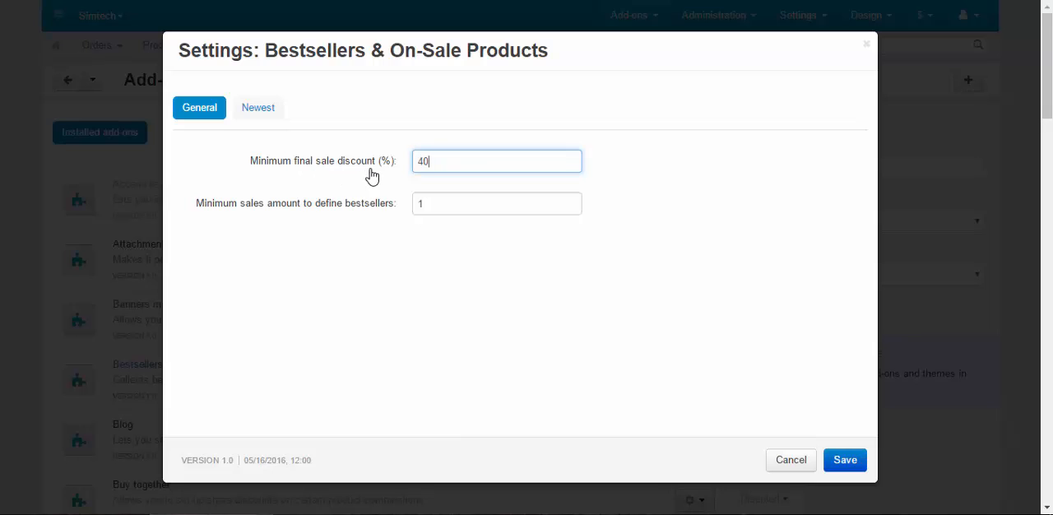
{"action": "mouse_move", "coordinate": [311, 219]}
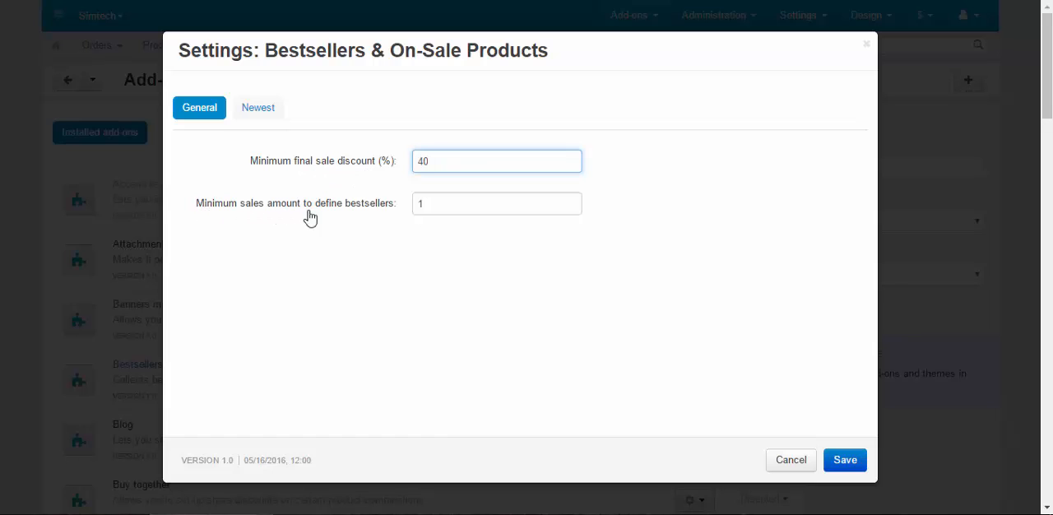
{"action": "mouse_move", "coordinate": [258, 108]}
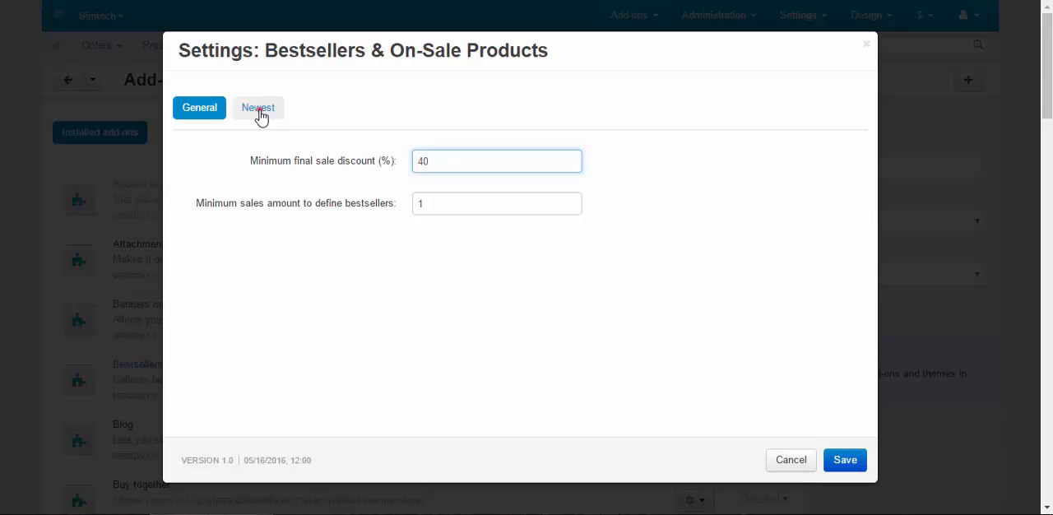
{"action": "left_click", "coordinate": [257, 107]}
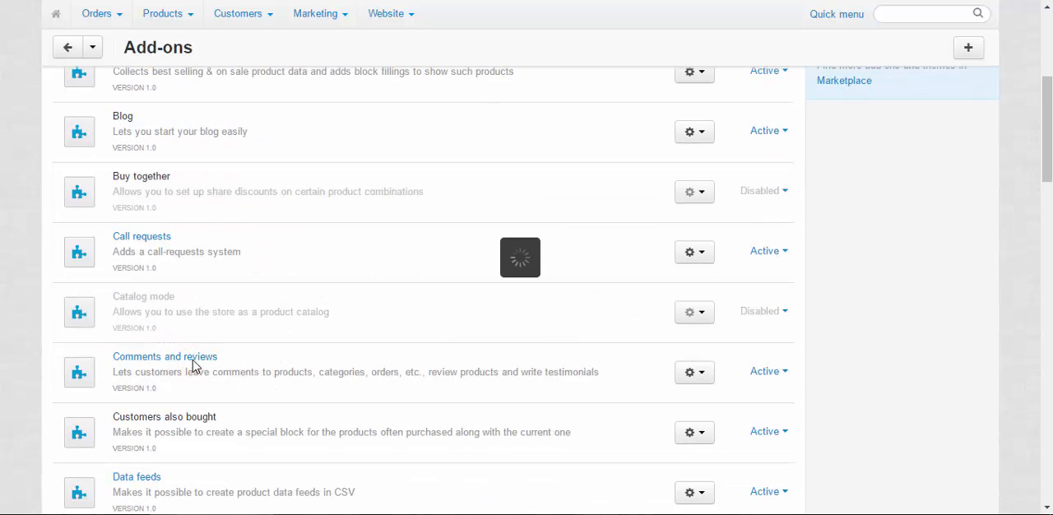
{"action": "left_click", "coordinate": [694, 372]}
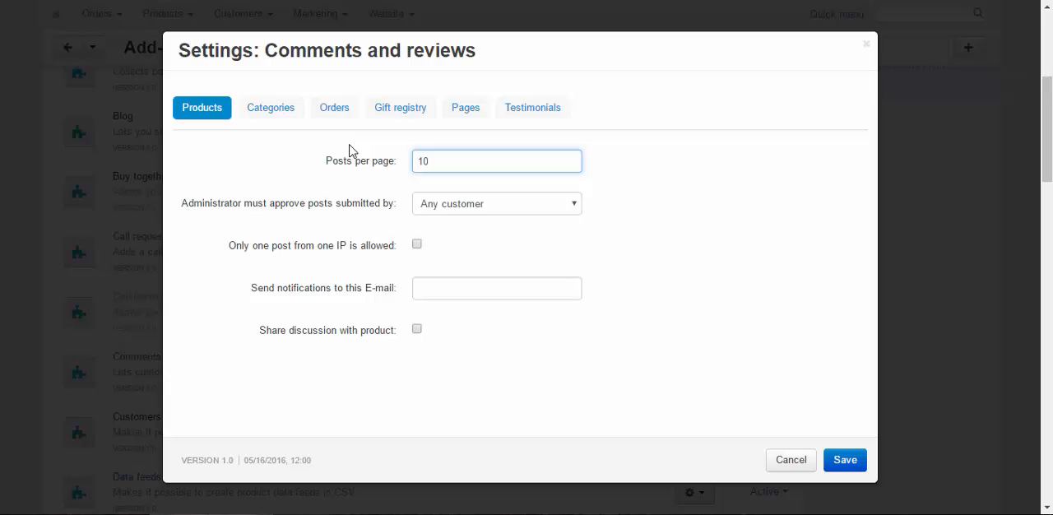
{"action": "left_click", "coordinate": [497, 161]}
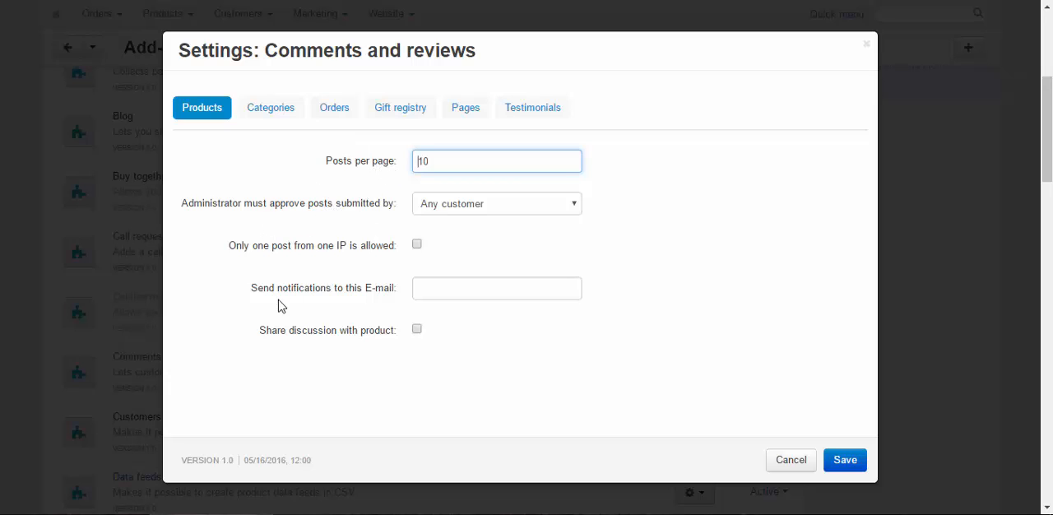
{"action": "mouse_move", "coordinate": [353, 260]}
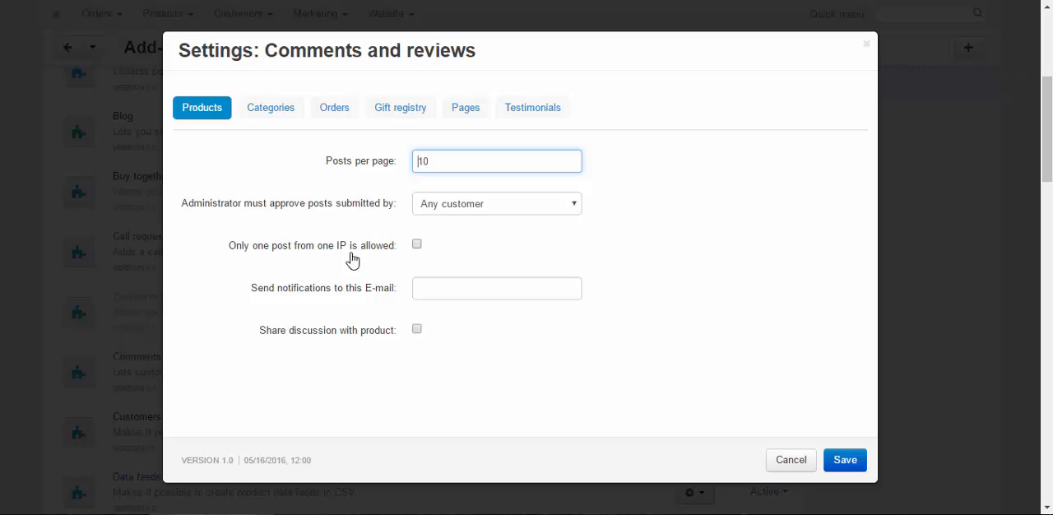
{"action": "mouse_move", "coordinate": [253, 294]}
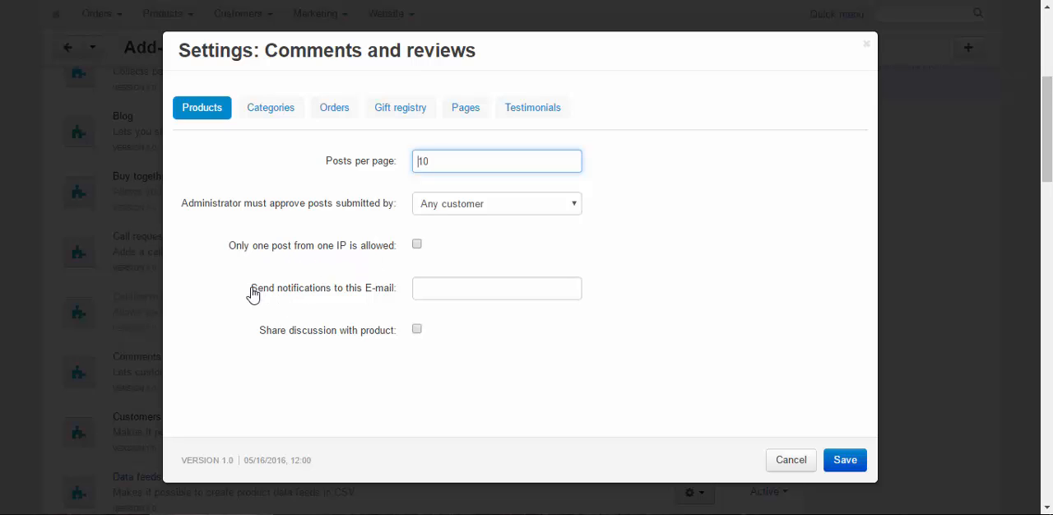
{"action": "mouse_move", "coordinate": [253, 129]}
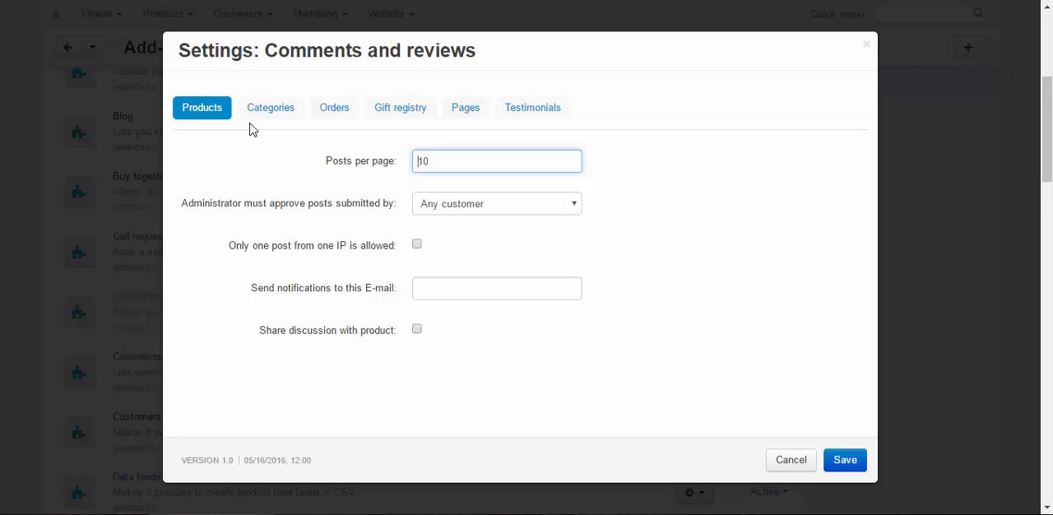
{"action": "mouse_move", "coordinate": [346, 155]}
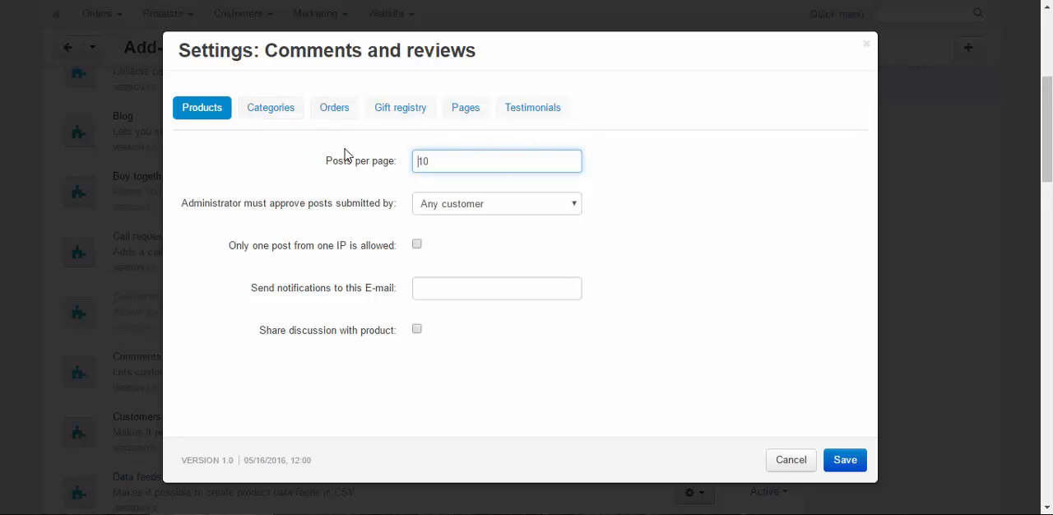
{"action": "mouse_move", "coordinate": [613, 113]}
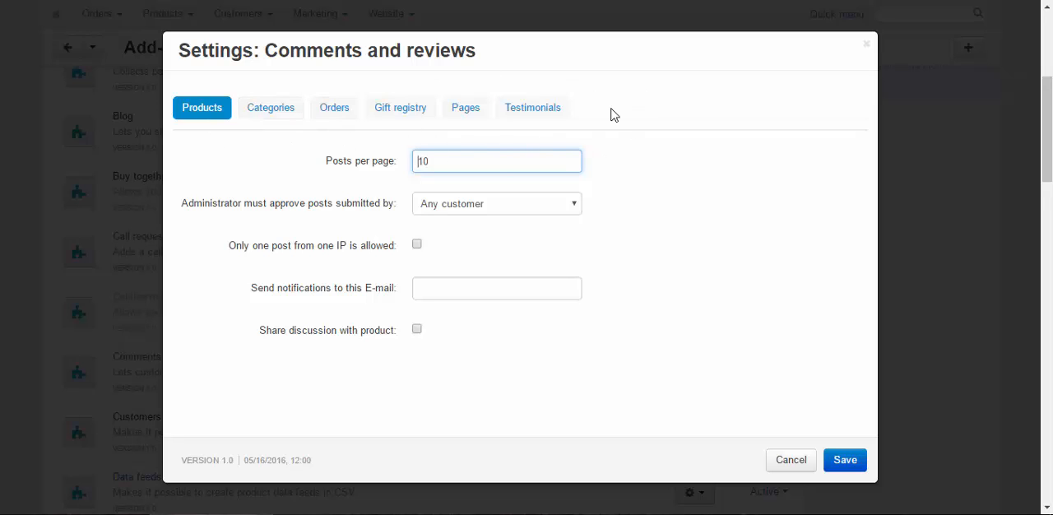
{"action": "mouse_move", "coordinate": [271, 107]}
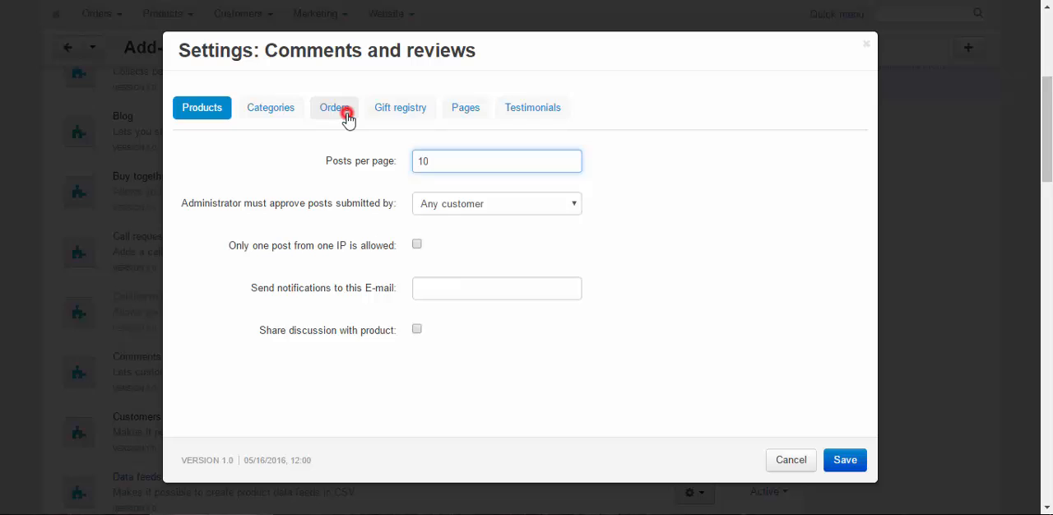
{"action": "left_click", "coordinate": [465, 107]}
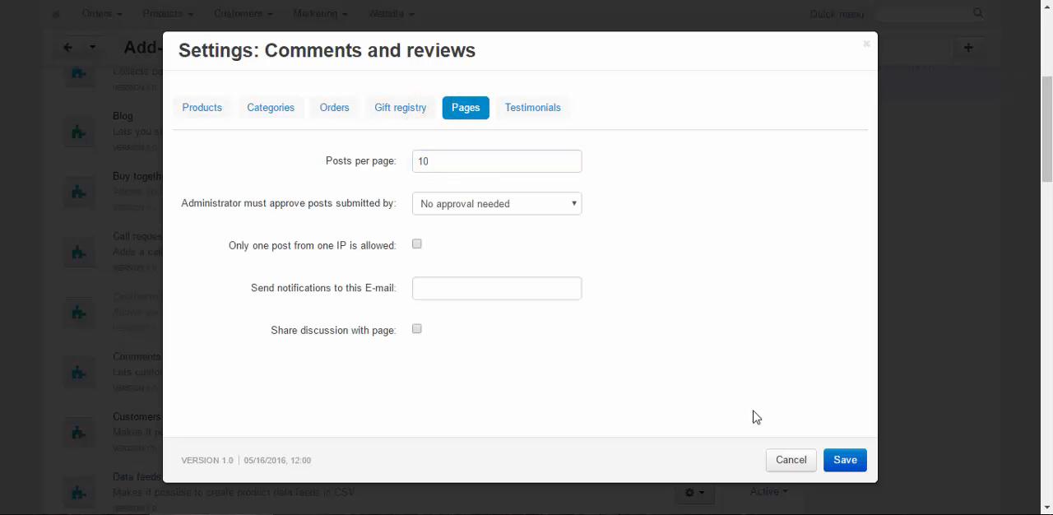
{"action": "left_click", "coordinate": [791, 460]}
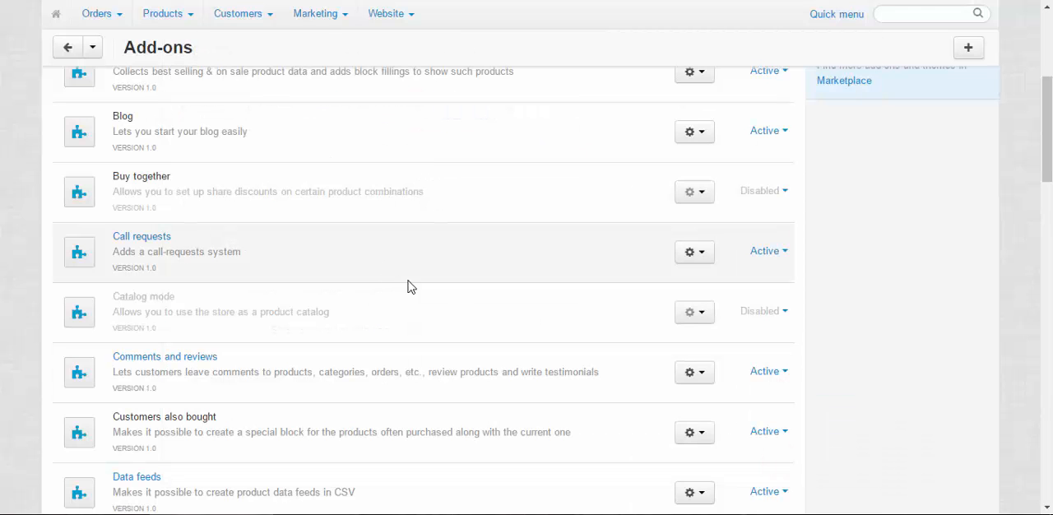
{"action": "scroll", "scroll_direction": "down", "scroll_amount": 3}
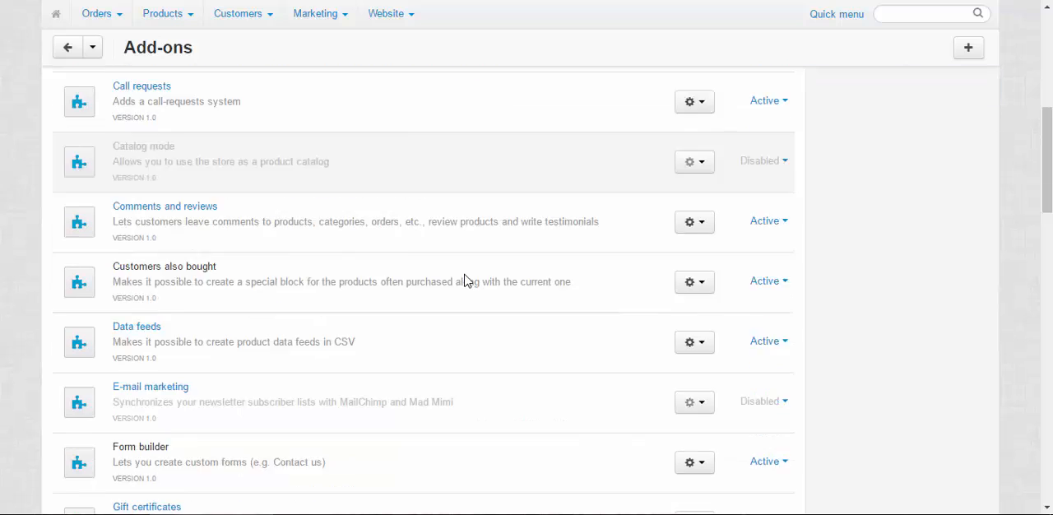
{"action": "scroll", "scroll_direction": "down", "scroll_amount": 3}
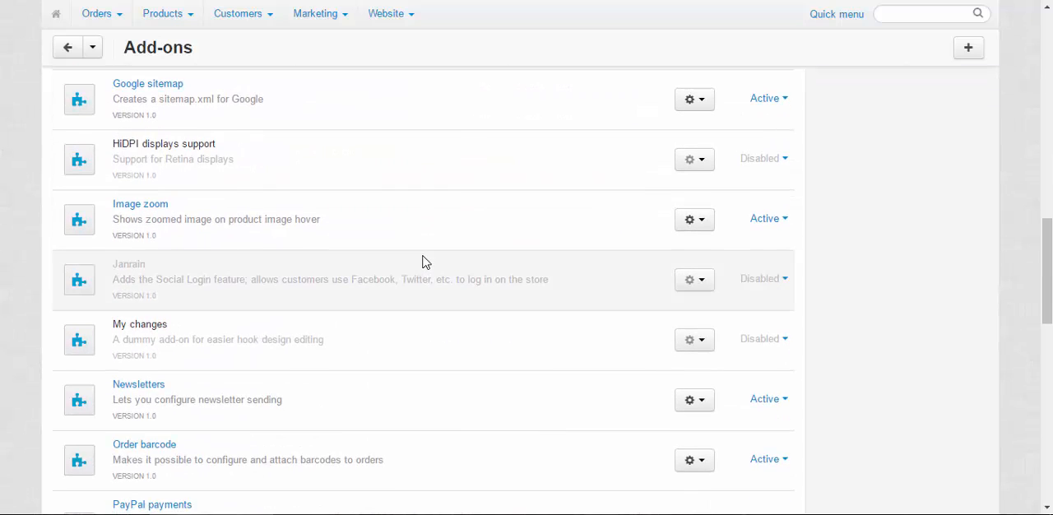
{"action": "scroll", "scroll_direction": "down", "scroll_amount": 3}
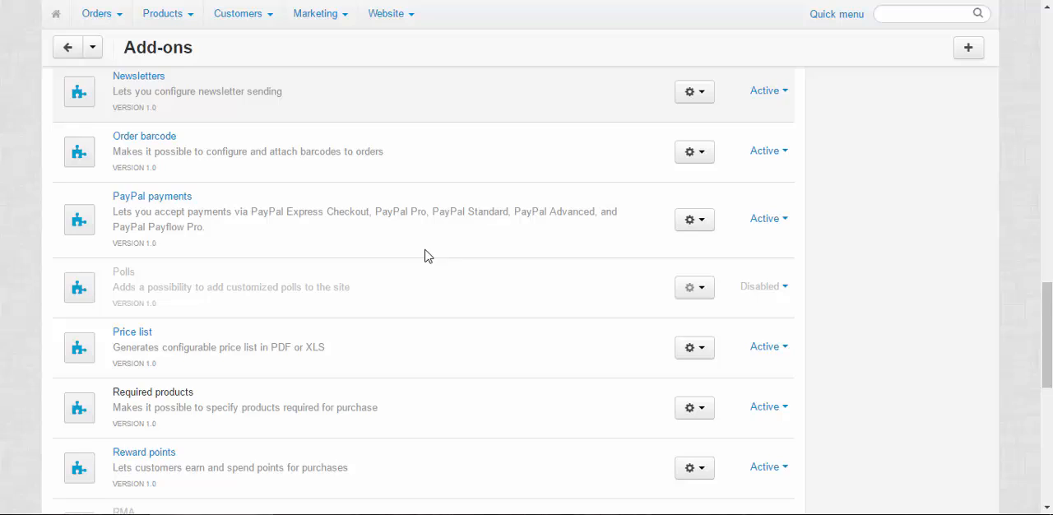
{"action": "scroll", "scroll_direction": "down", "scroll_amount": 3}
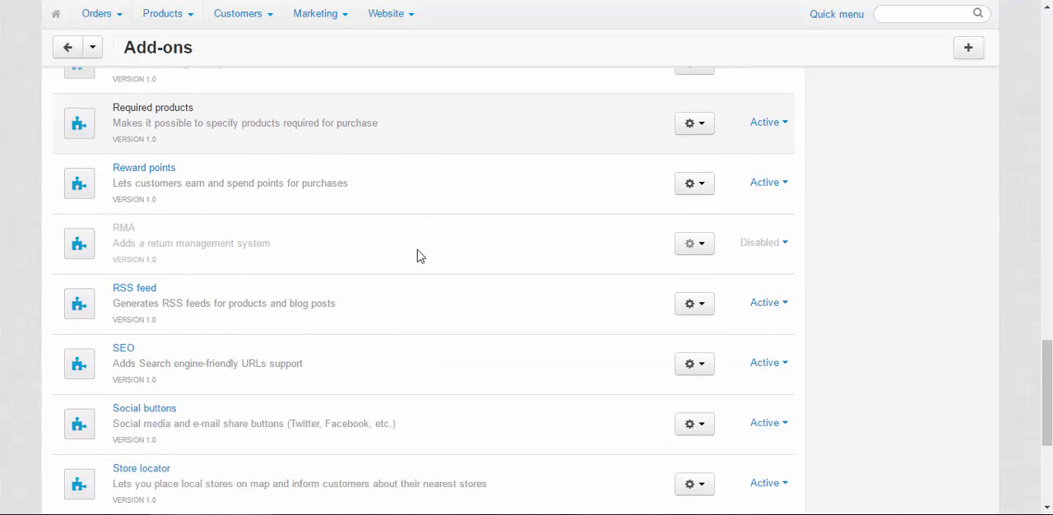
{"action": "scroll", "scroll_direction": "down", "scroll_amount": 3}
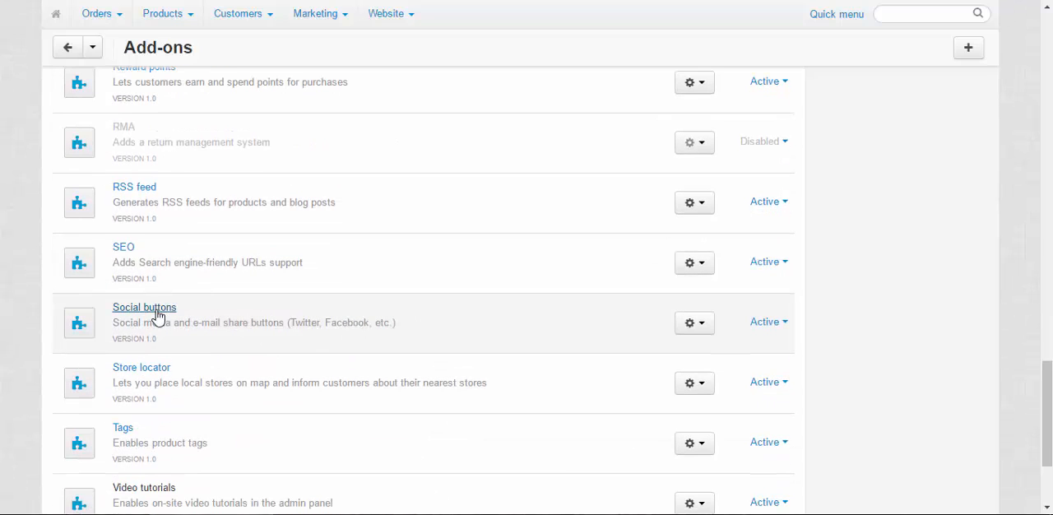
Step: Review the Social buttons Twitter, Facebook and E-mail sharing settings
{"action": "left_click", "coordinate": [144, 307]}
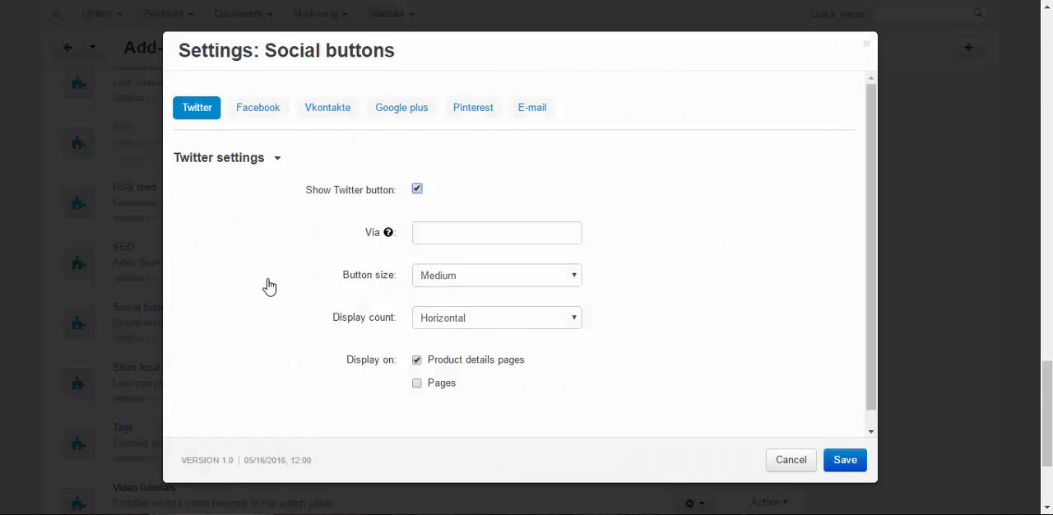
{"action": "mouse_move", "coordinate": [684, 293]}
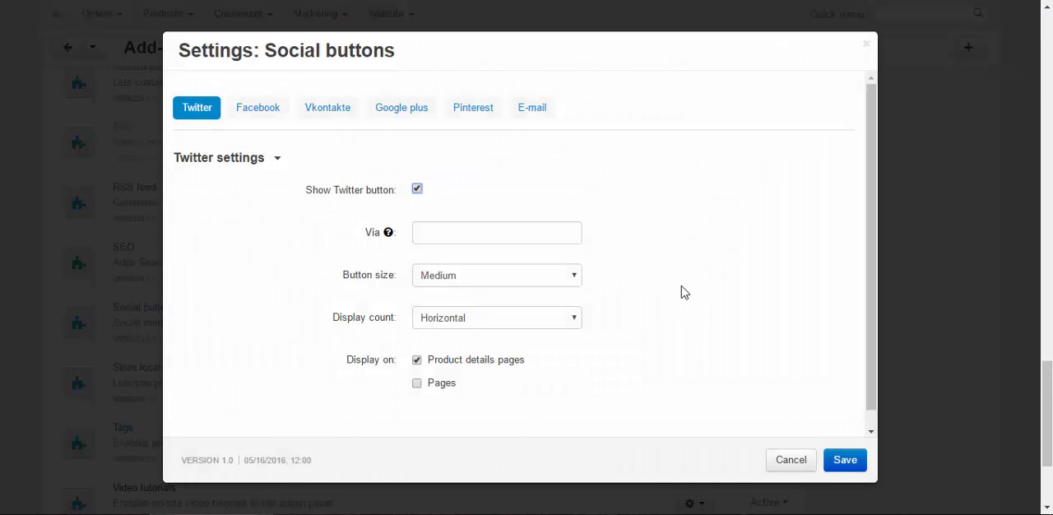
{"action": "left_click", "coordinate": [257, 107]}
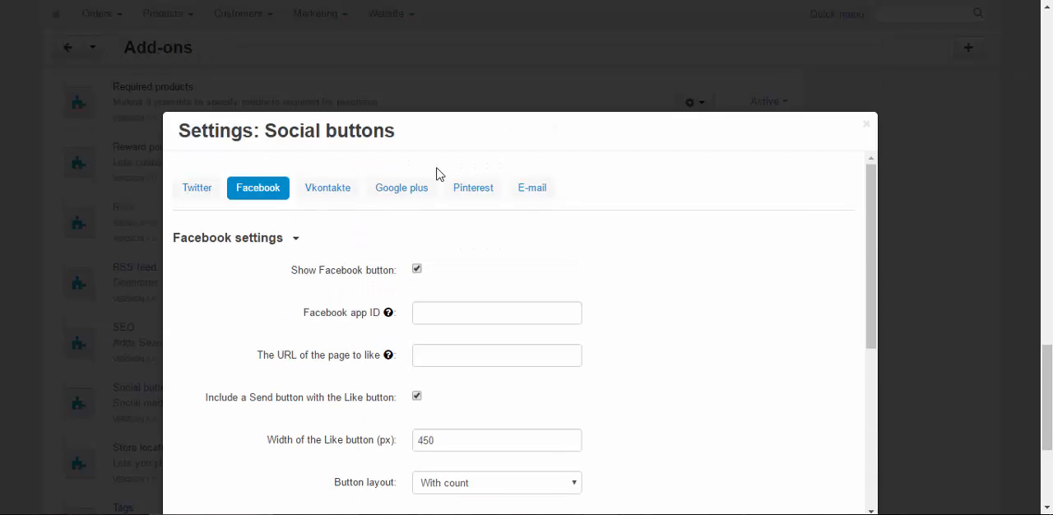
{"action": "scroll", "scroll_direction": "down", "scroll_amount": 3}
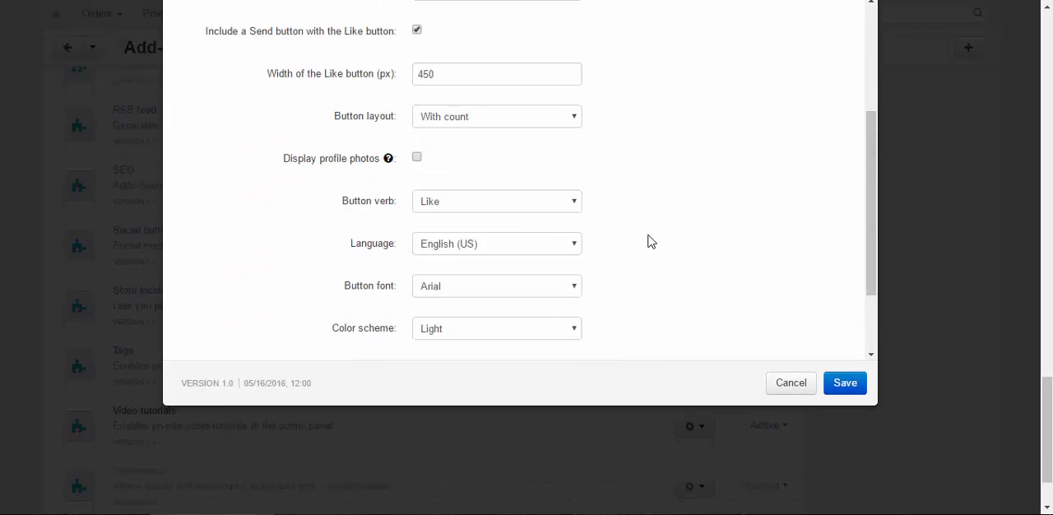
{"action": "left_click", "coordinate": [532, 31]}
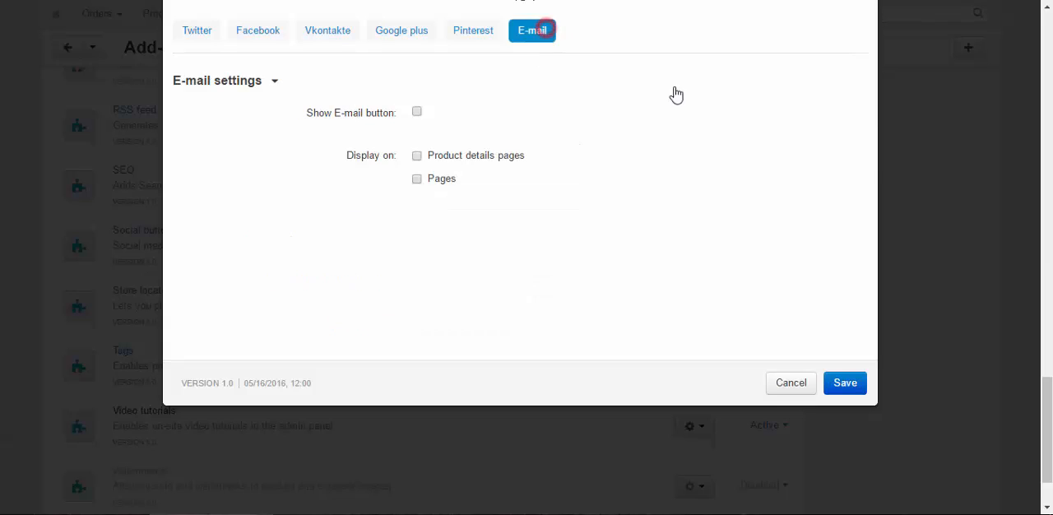
{"action": "left_click", "coordinate": [196, 30]}
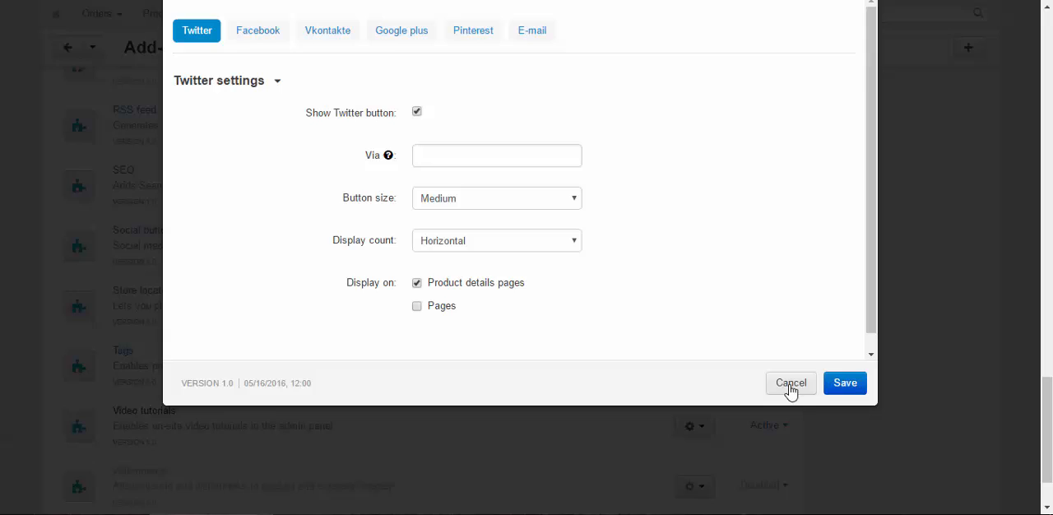
Step: Cancel the Social buttons settings and view the hoodie's Facebook object types
{"action": "left_click", "coordinate": [790, 382]}
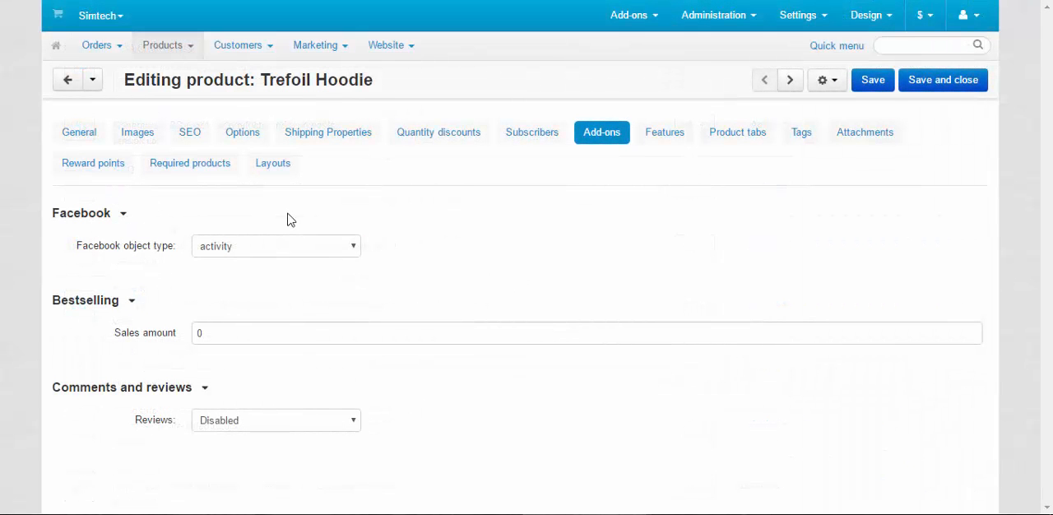
{"action": "mouse_move", "coordinate": [173, 216]}
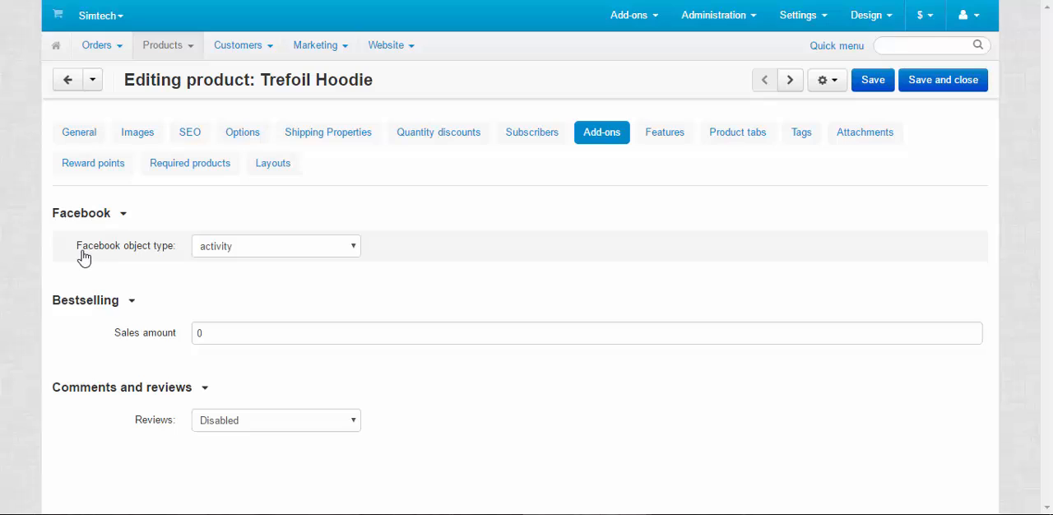
{"action": "mouse_move", "coordinate": [134, 269]}
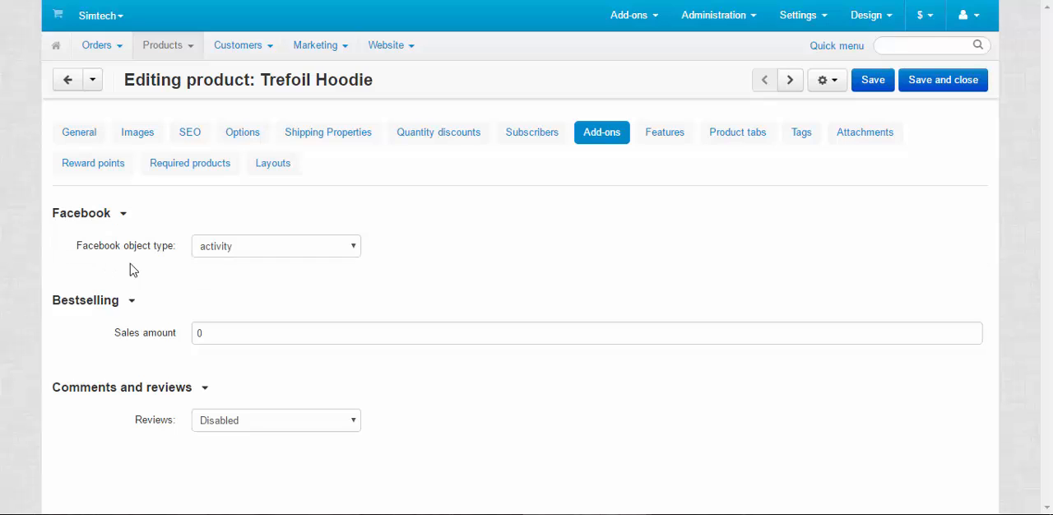
{"action": "mouse_move", "coordinate": [358, 274]}
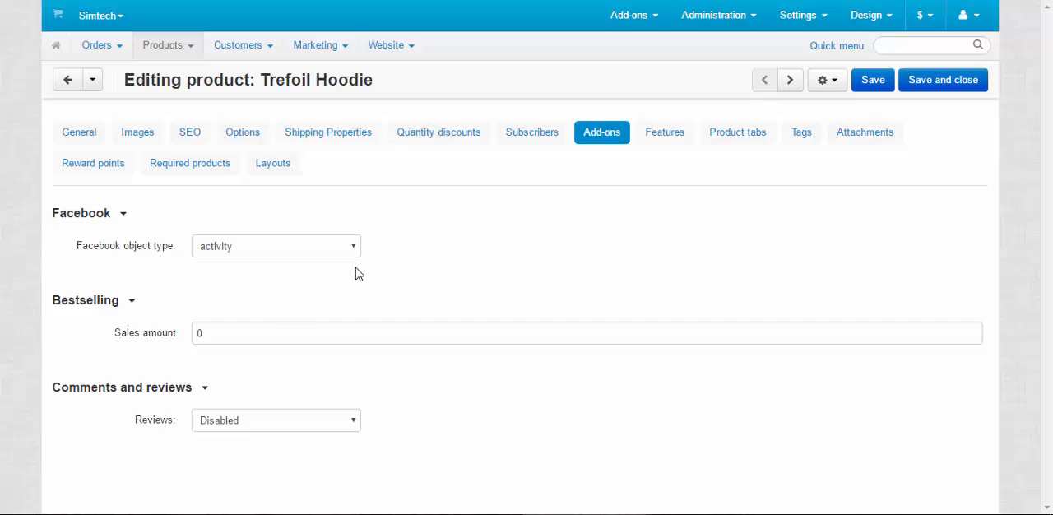
{"action": "left_click", "coordinate": [276, 245]}
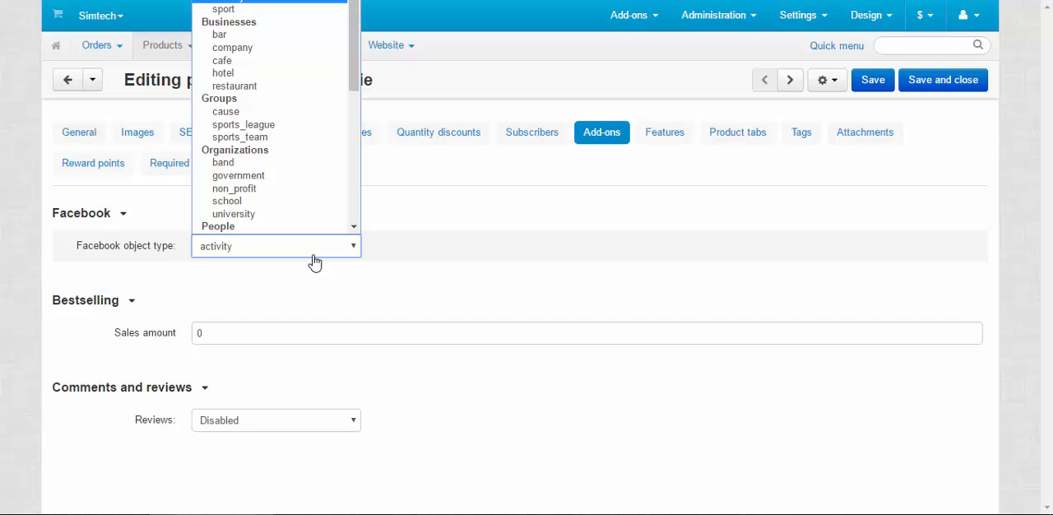
{"action": "mouse_move", "coordinate": [234, 214]}
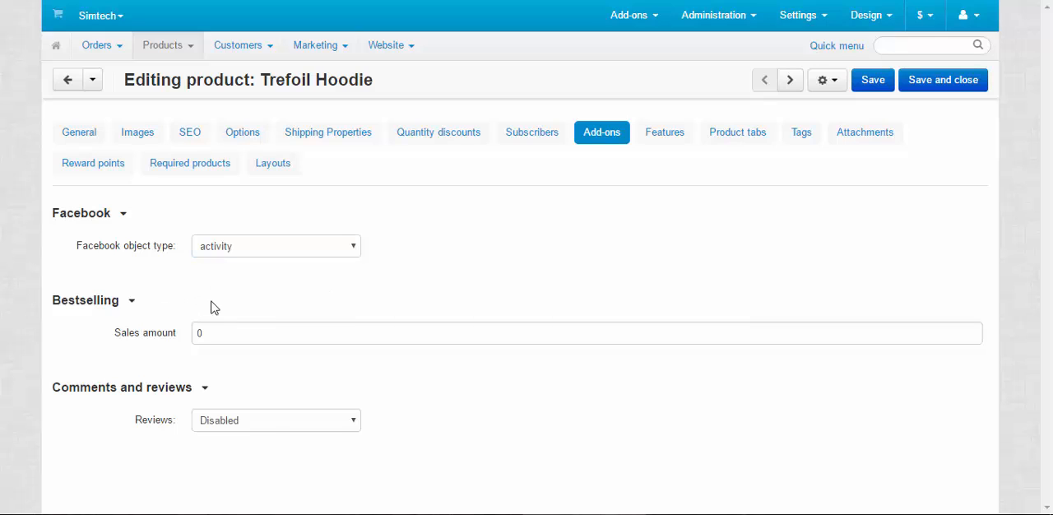
{"action": "left_click", "coordinate": [210, 332]}
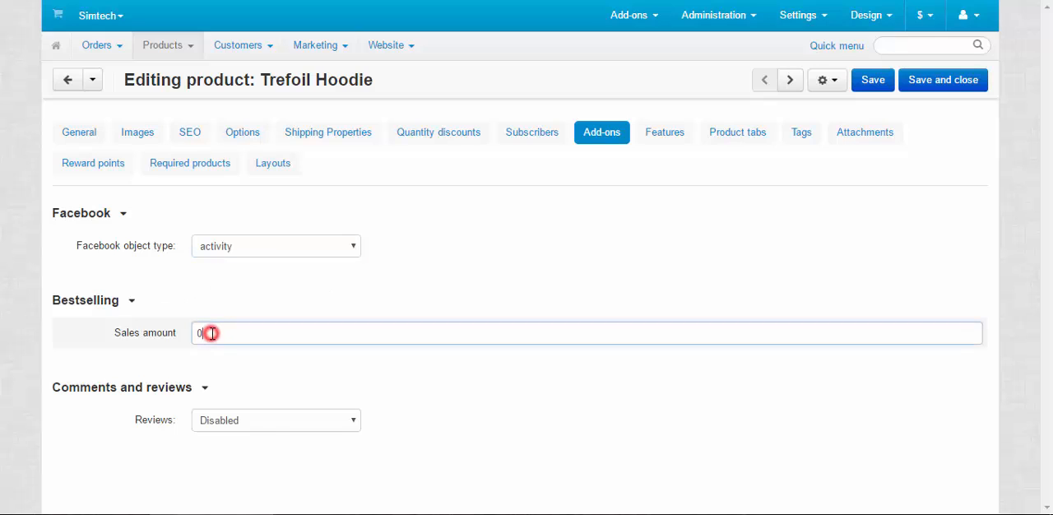
{"action": "type", "text": "7"}
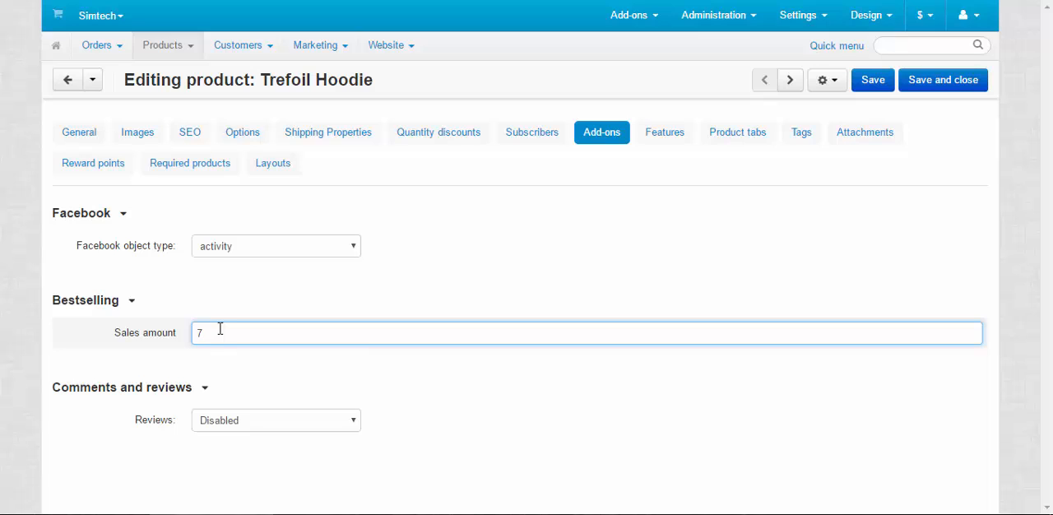
{"action": "left_click", "coordinate": [201, 333]}
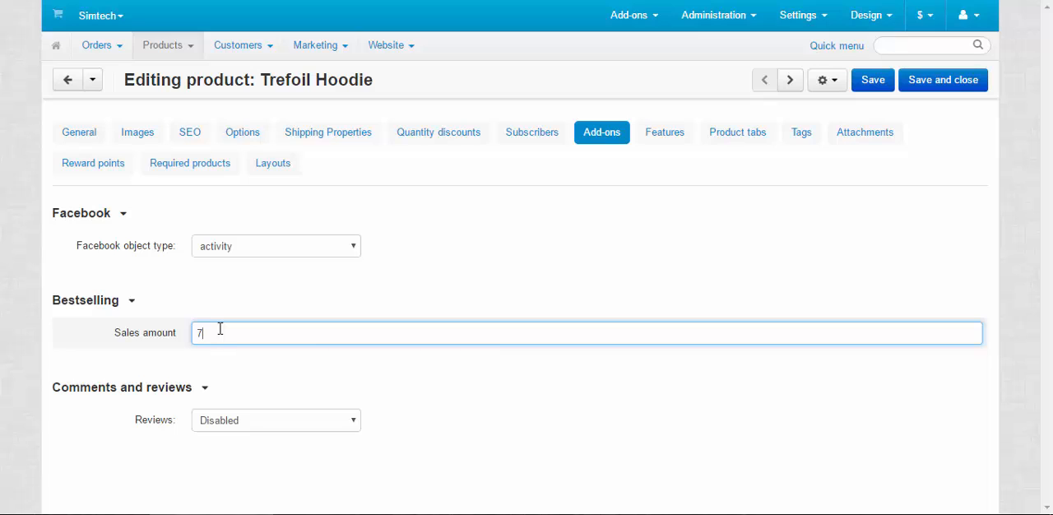
{"action": "type", "text": "1"}
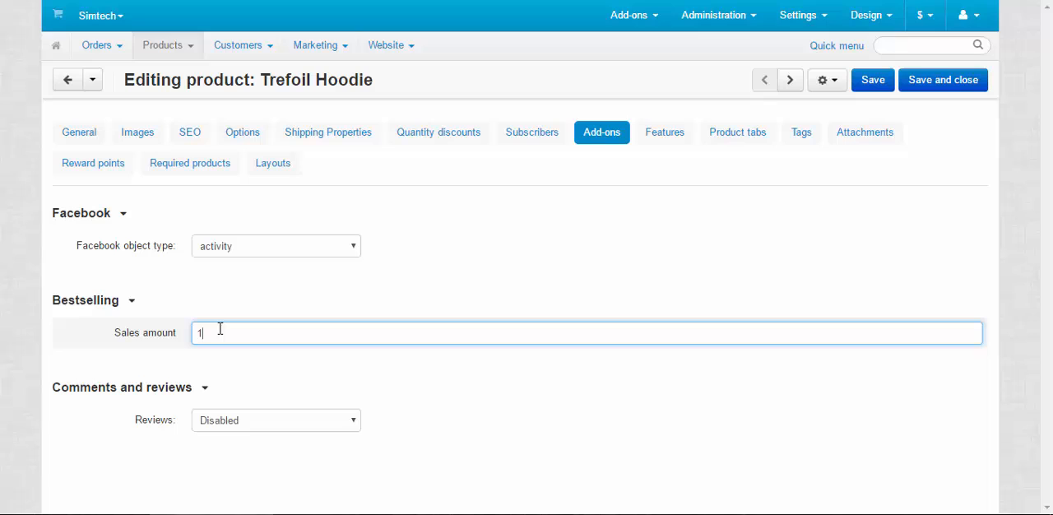
{"action": "type", "text": "2"}
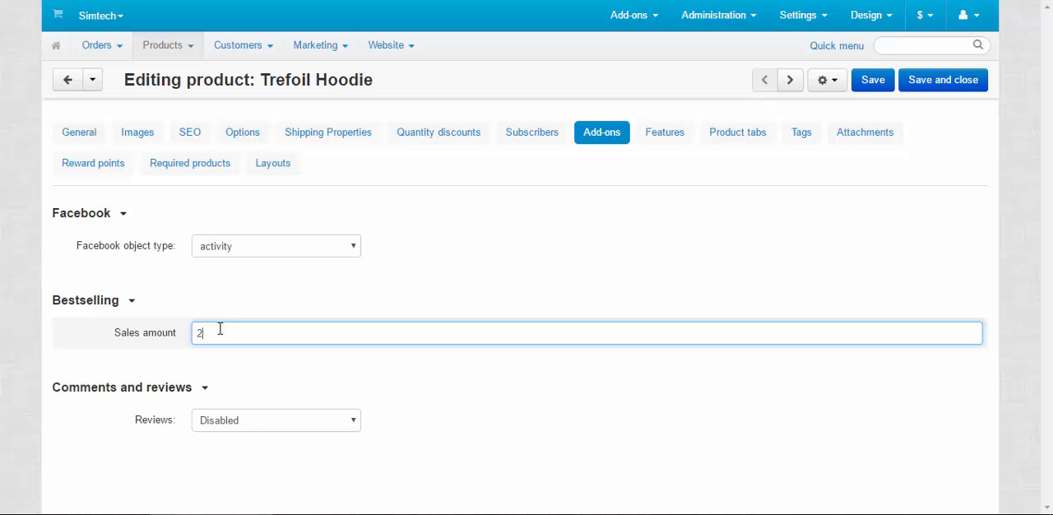
{"action": "type", "text": "3"}
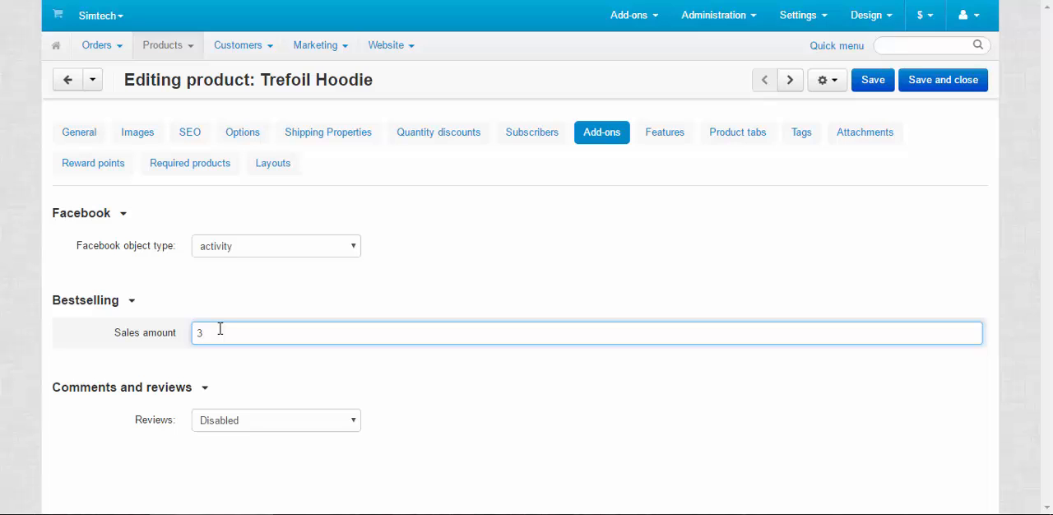
{"action": "key", "text": "Backspace"}
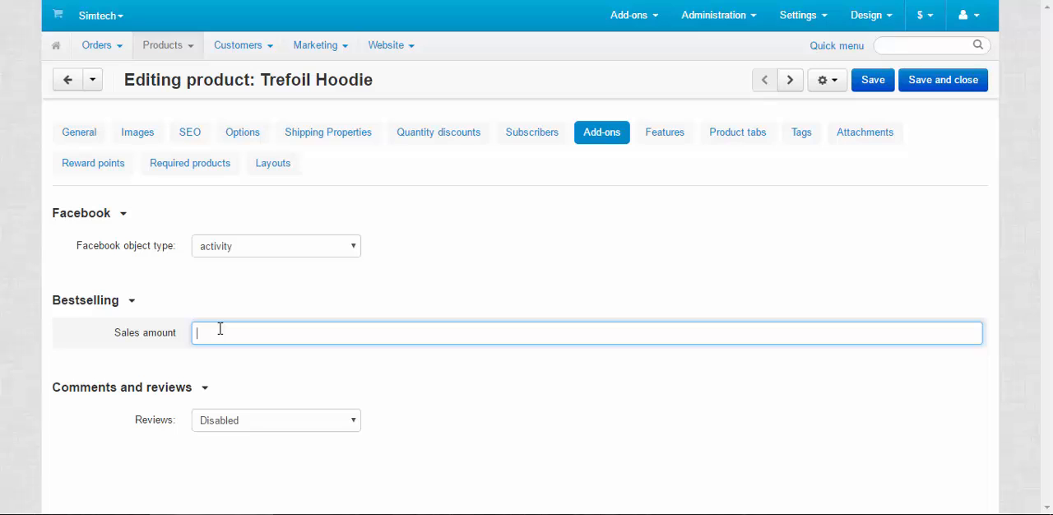
{"action": "type", "text": "0"}
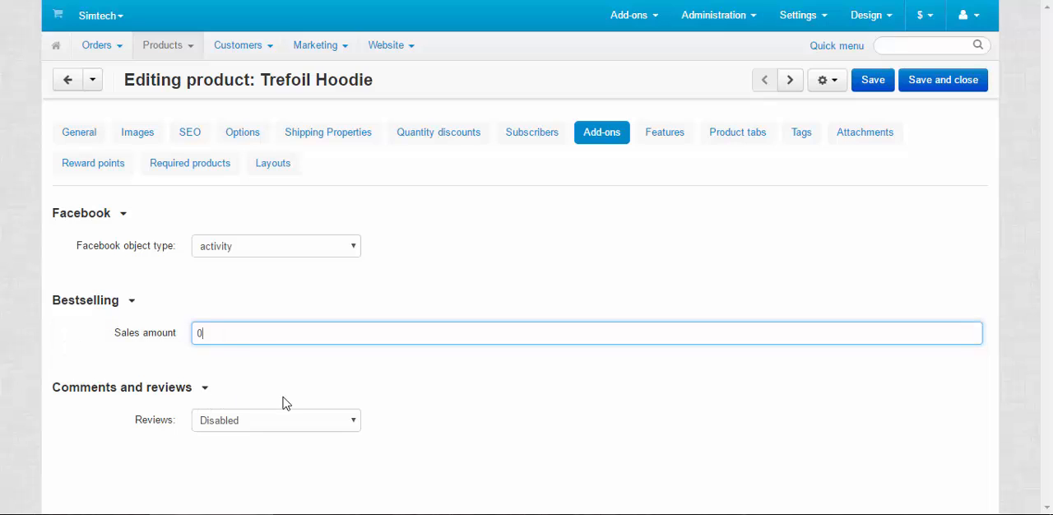
{"action": "mouse_move", "coordinate": [347, 407]}
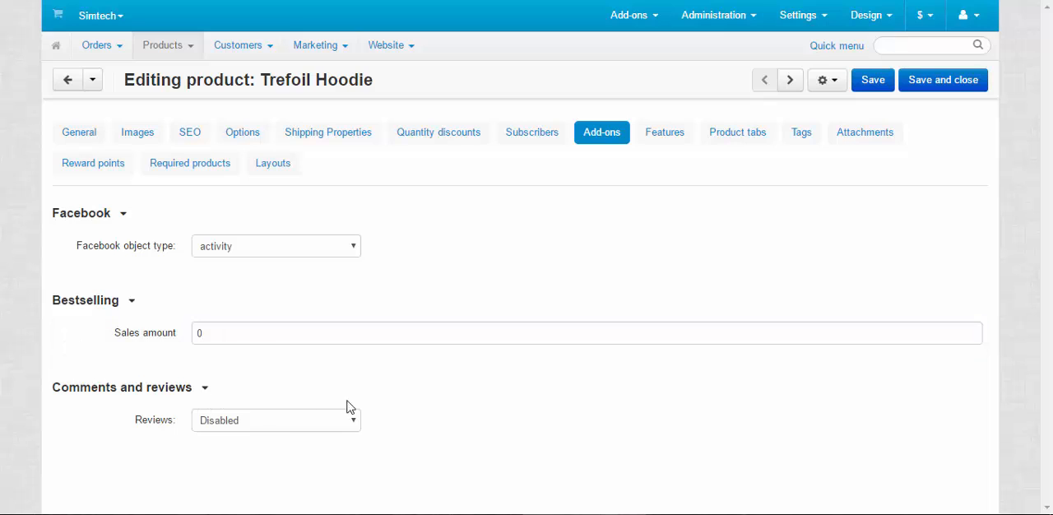
{"action": "left_click", "coordinate": [276, 419]}
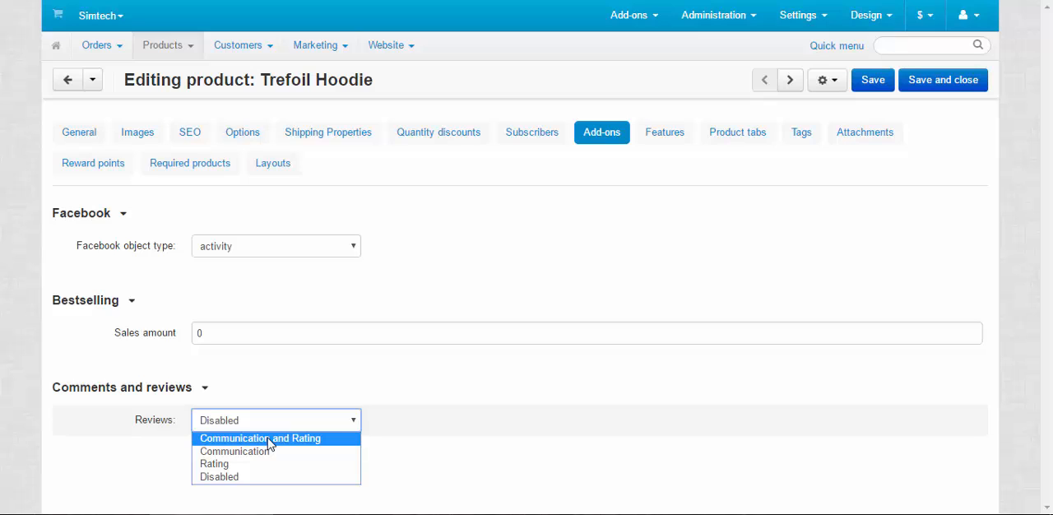
{"action": "mouse_move", "coordinate": [270, 445]}
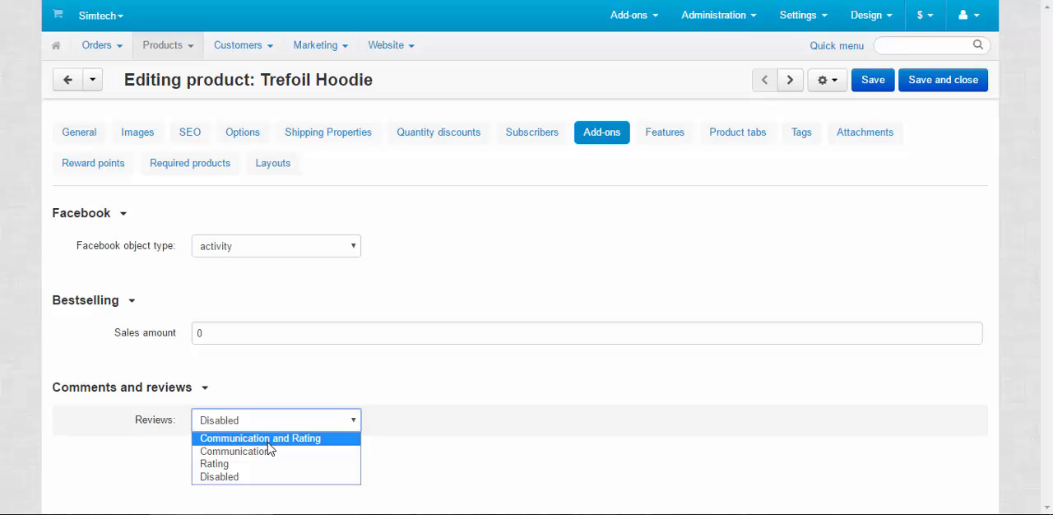
{"action": "mouse_move", "coordinate": [214, 464]}
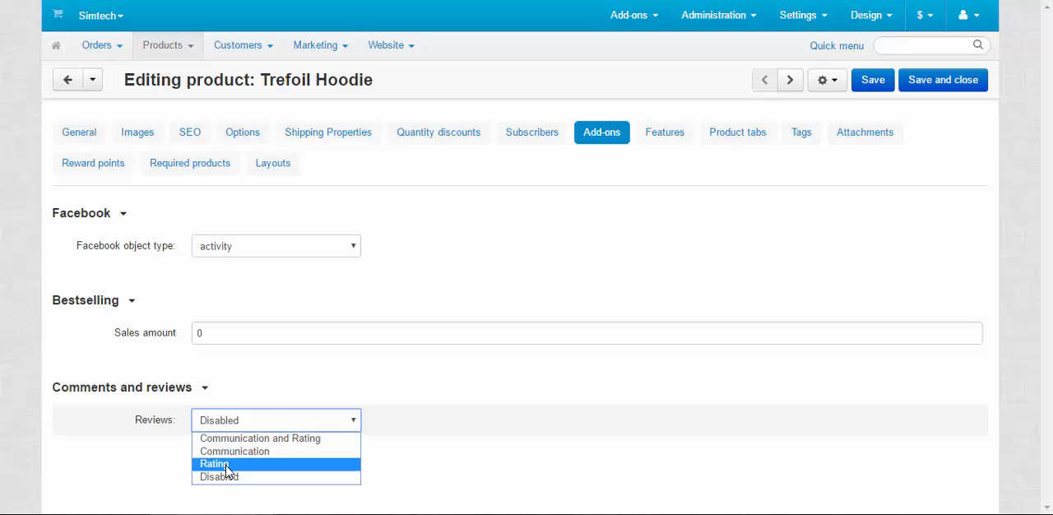
Step: Set Trefoil Hoodie reviews to Communication and Rating and save
{"action": "left_click", "coordinate": [259, 438]}
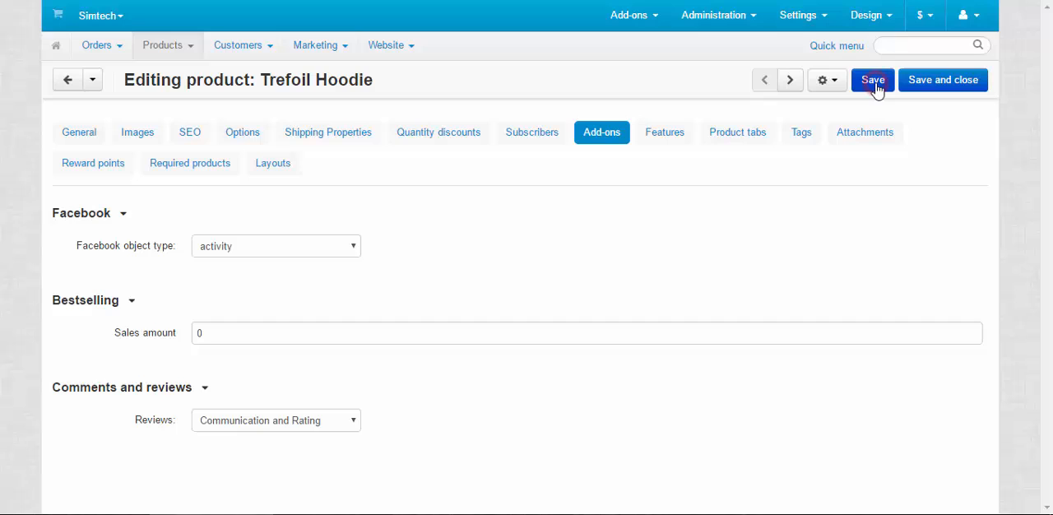
{"action": "left_click", "coordinate": [872, 80]}
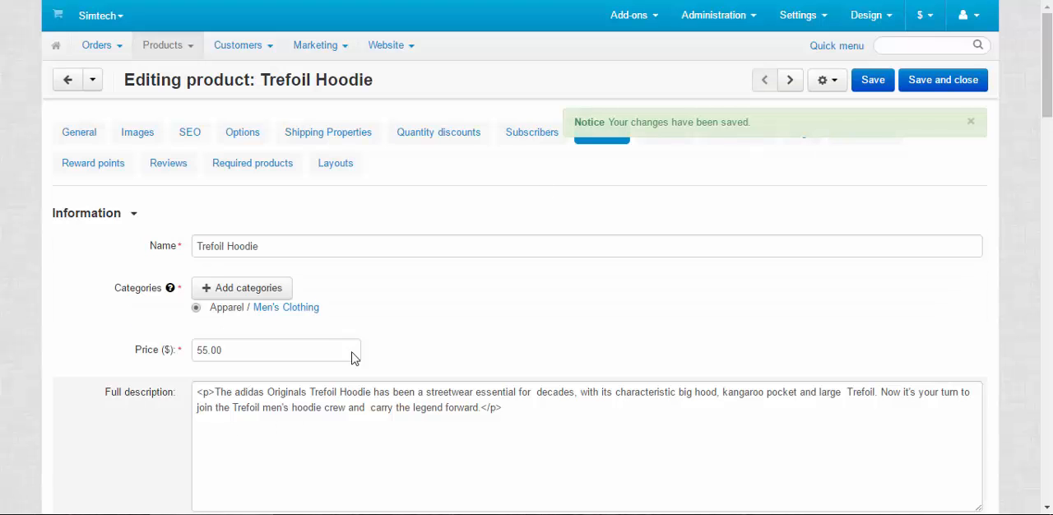
Step: Enter sales amount 3 on the Add-ons tab, save, and preview the storefront page
{"action": "left_click", "coordinate": [602, 132]}
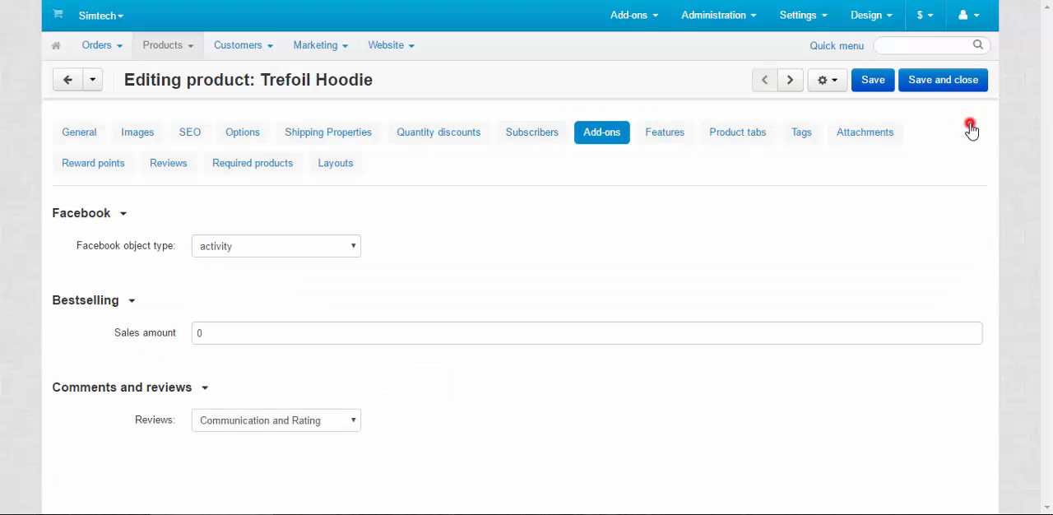
{"action": "left_click", "coordinate": [586, 332]}
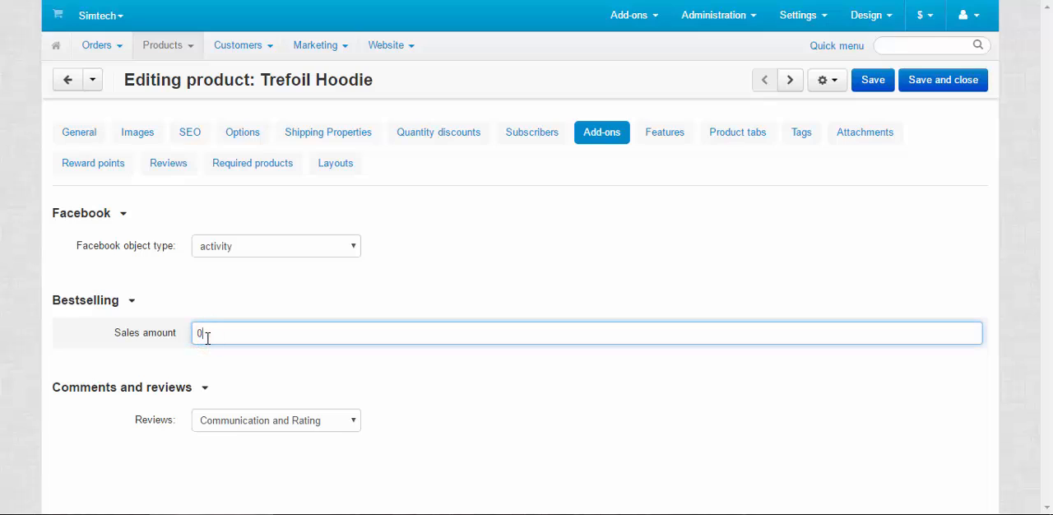
{"action": "type", "text": "3"}
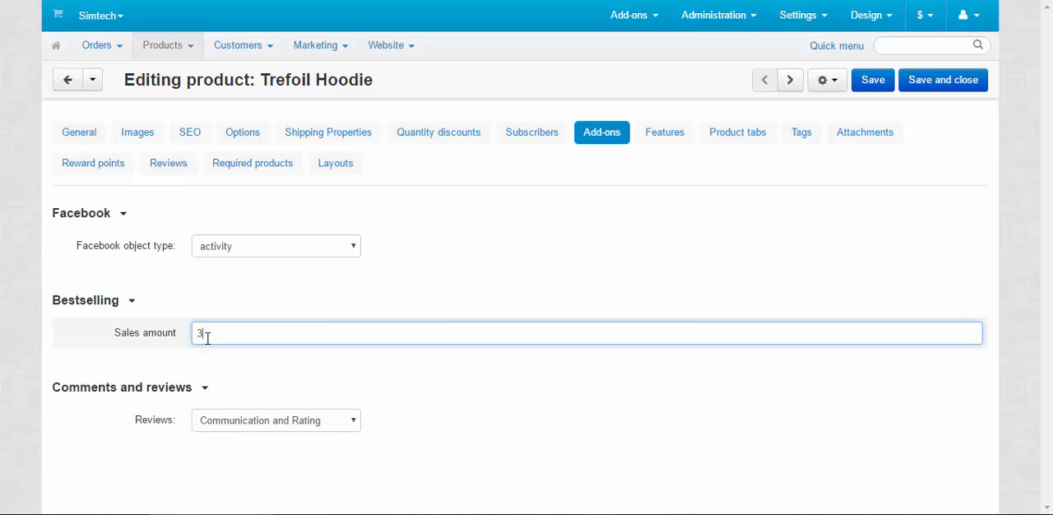
{"action": "left_click", "coordinate": [872, 79]}
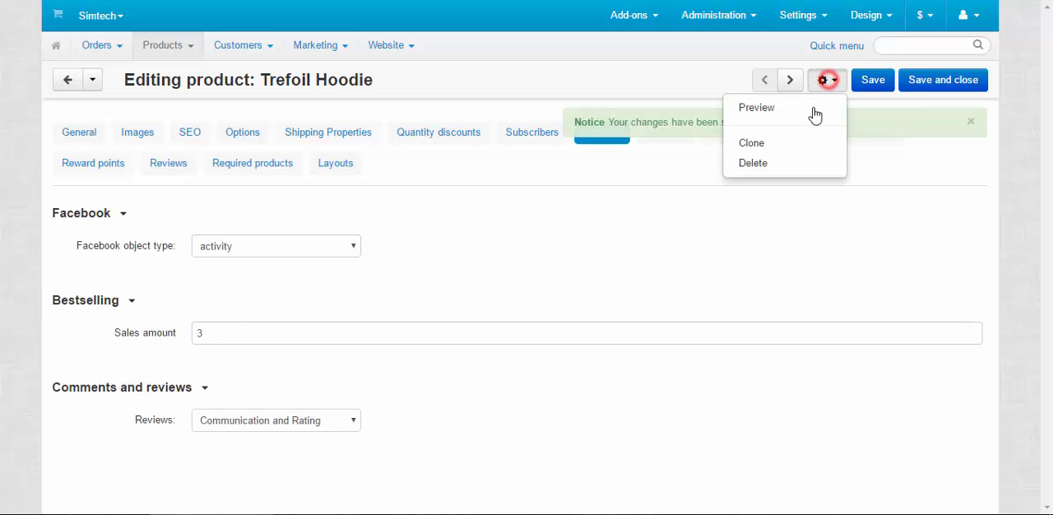
{"action": "left_click", "coordinate": [755, 107]}
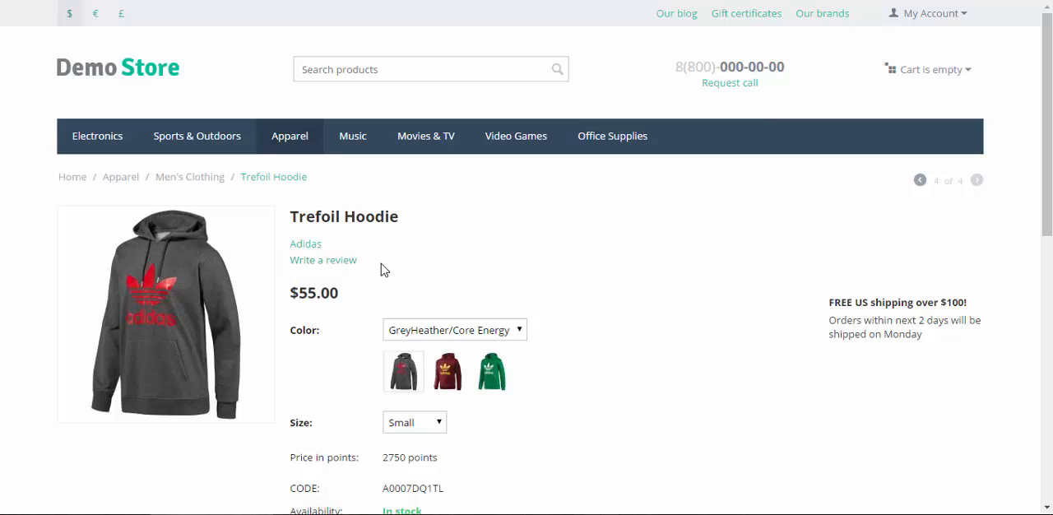
Step: View the hoodie's storefront Reviews tab, showing no posts and a Write a review link
{"action": "scroll", "scroll_direction": "down", "scroll_amount": 3}
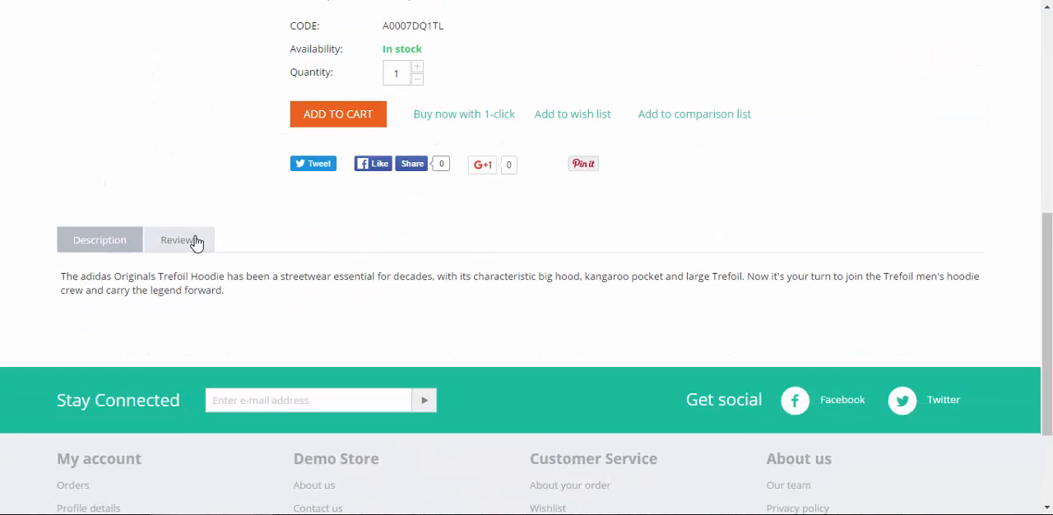
{"action": "left_click", "coordinate": [180, 240]}
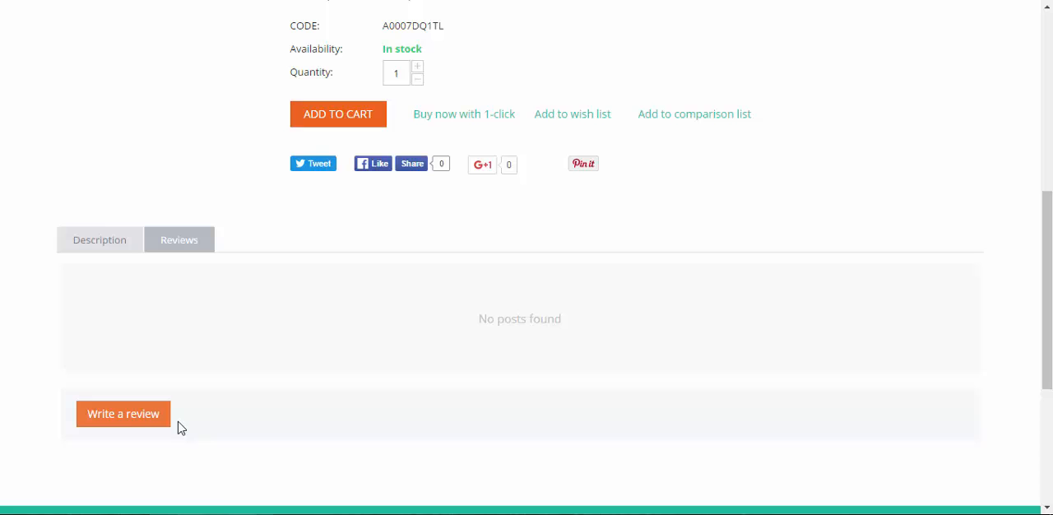
{"action": "scroll", "scroll_direction": "down", "scroll_amount": 3}
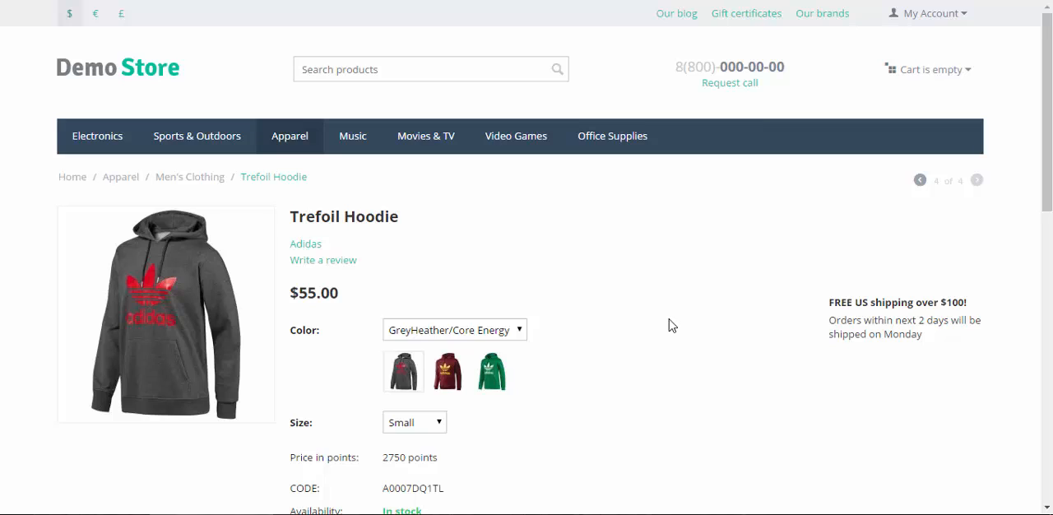
{"action": "mouse_move", "coordinate": [587, 309]}
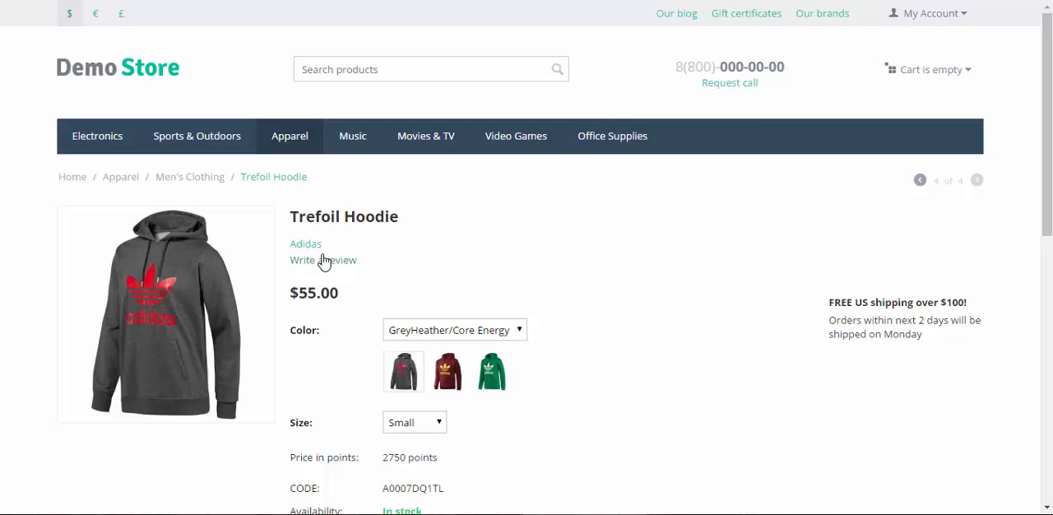
{"action": "left_click", "coordinate": [323, 260]}
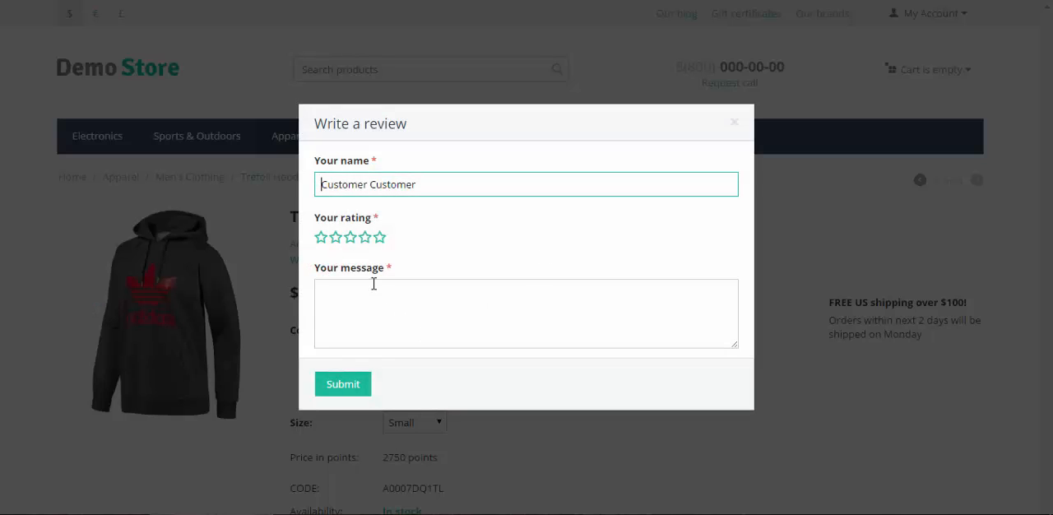
{"action": "left_click", "coordinate": [452, 187]}
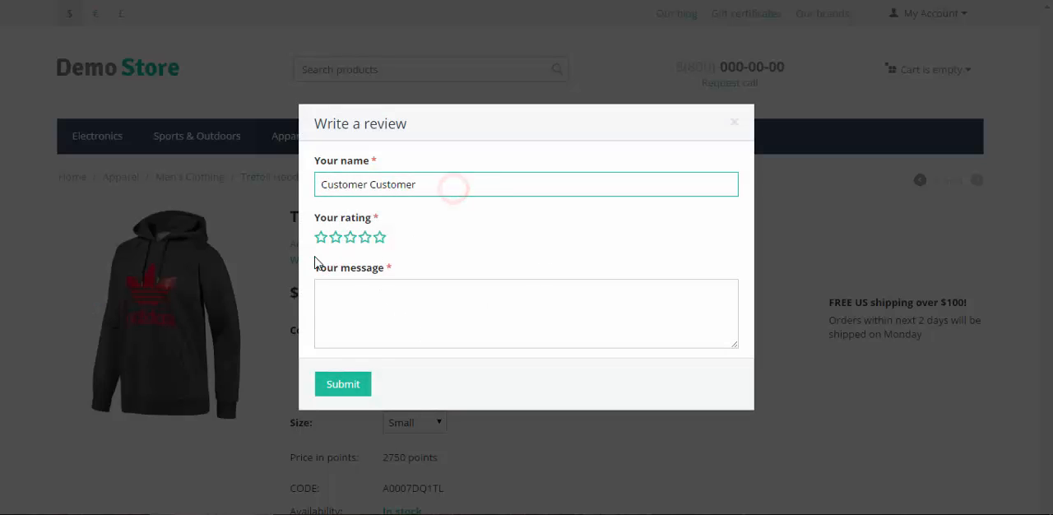
{"action": "left_click", "coordinate": [526, 313]}
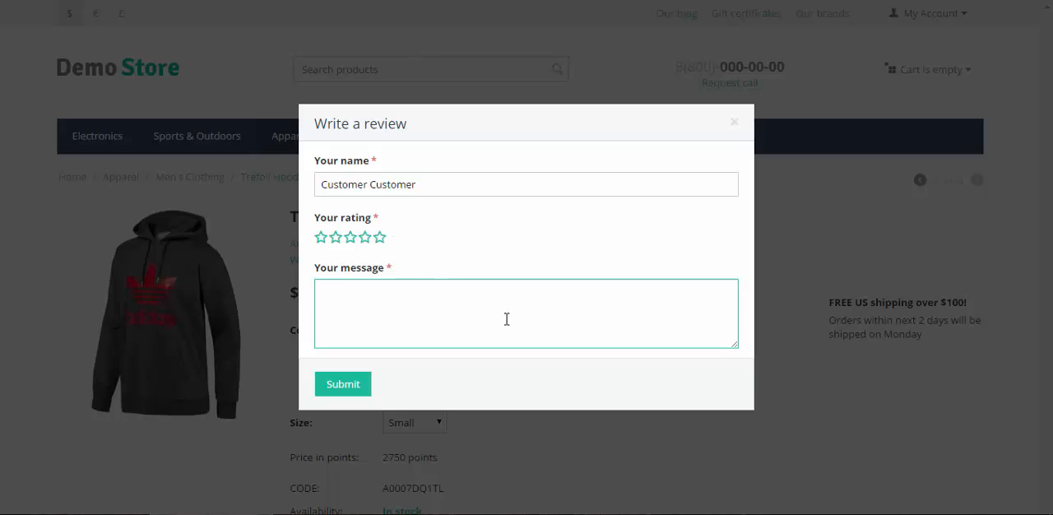
{"action": "left_click", "coordinate": [734, 122]}
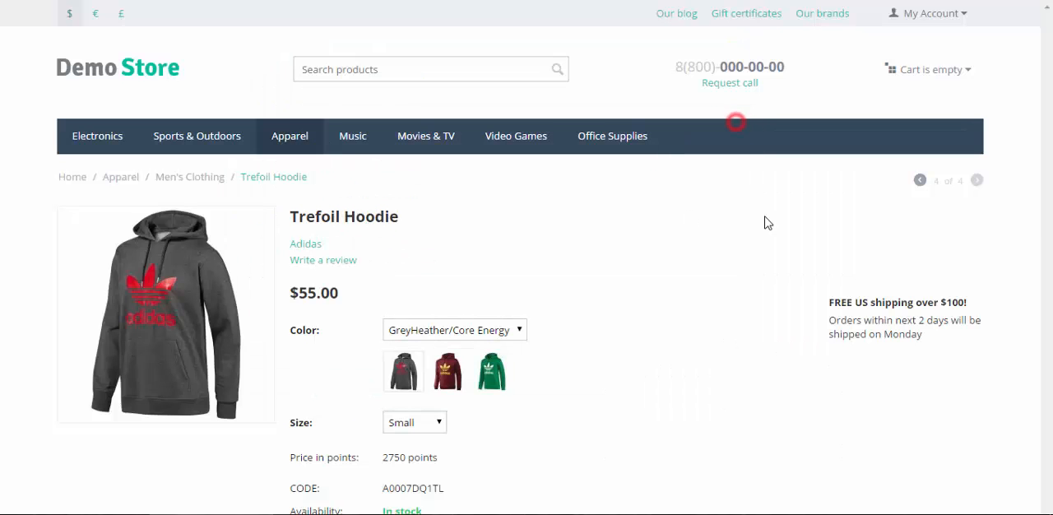
{"action": "mouse_move", "coordinate": [195, 157]}
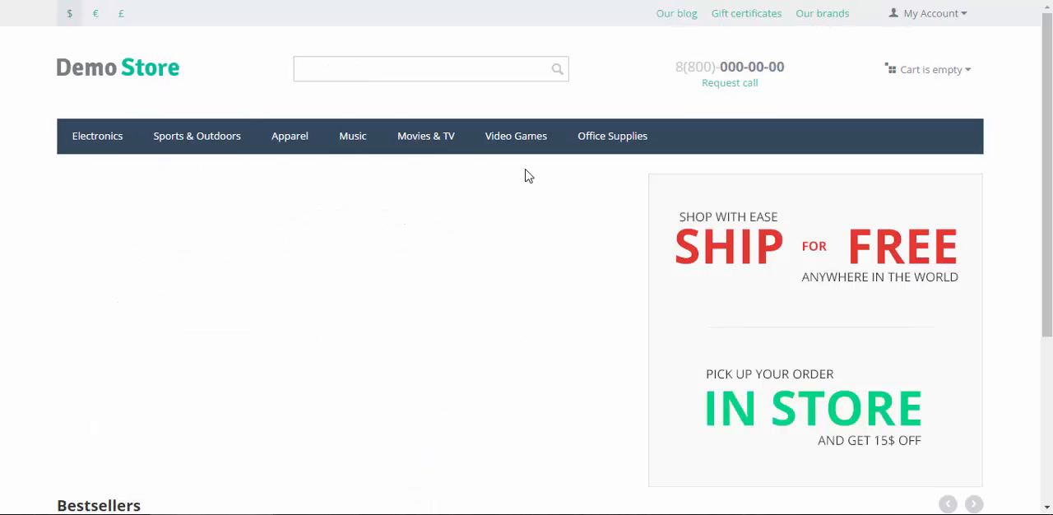
Step: Scroll the storefront home page to find Trefoil Hoodie at $55.00 in Bestsellers
{"action": "scroll", "scroll_direction": "down", "scroll_amount": 3}
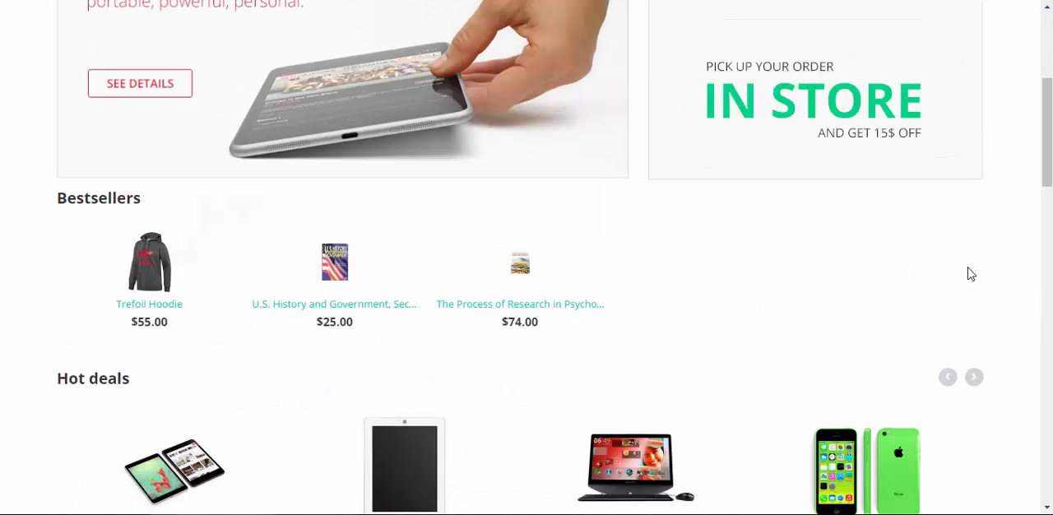
{"action": "mouse_move", "coordinate": [729, 297]}
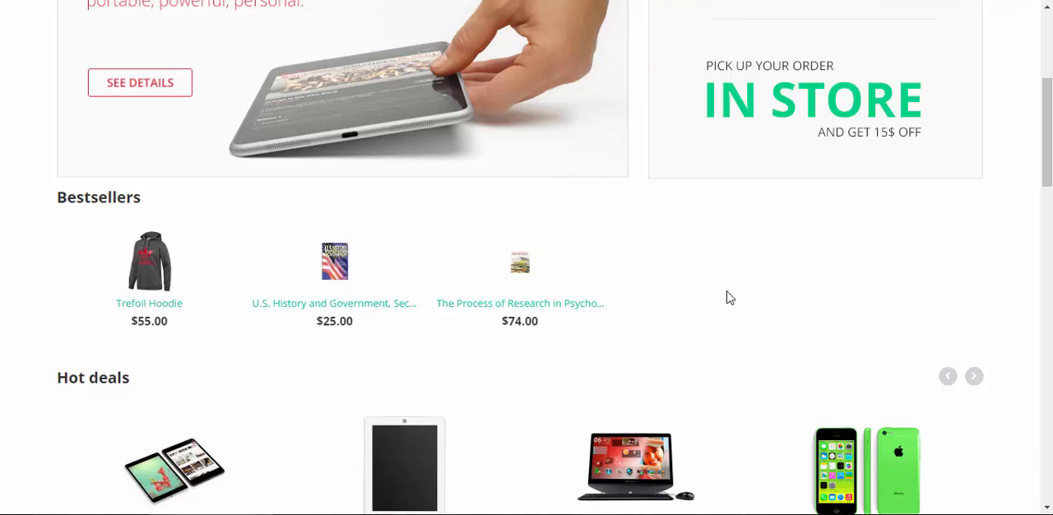
{"action": "mouse_move", "coordinate": [733, 283]}
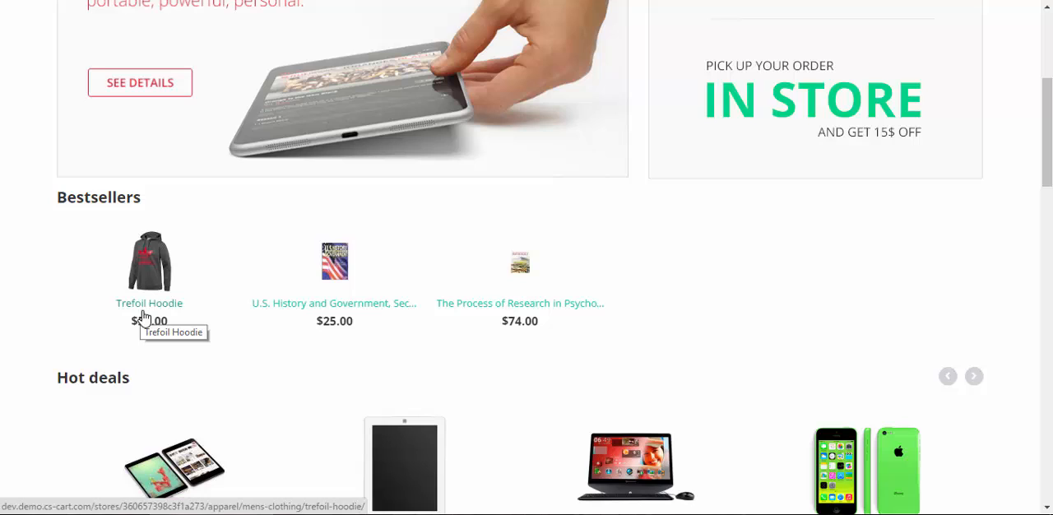
{"action": "mouse_move", "coordinate": [171, 321]}
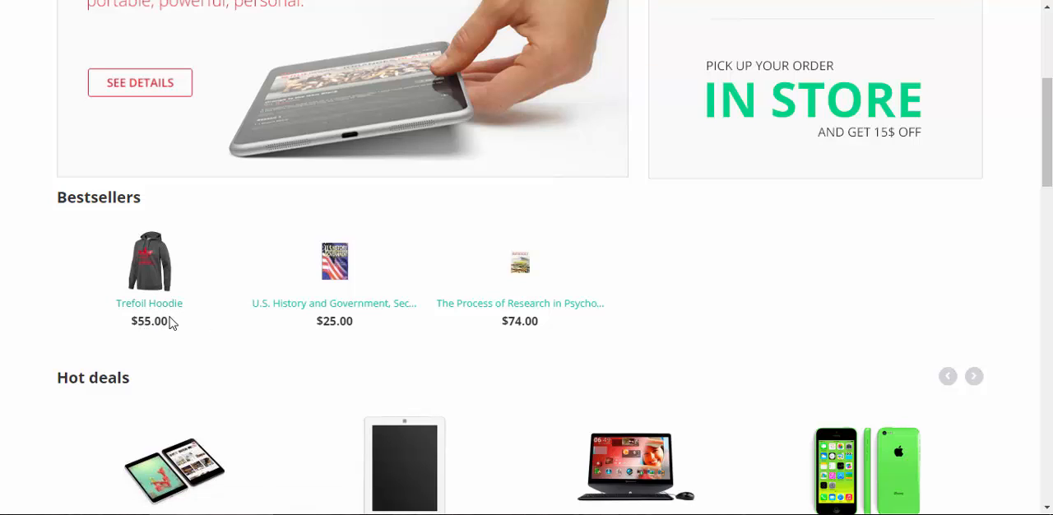
{"action": "mouse_move", "coordinate": [779, 272]}
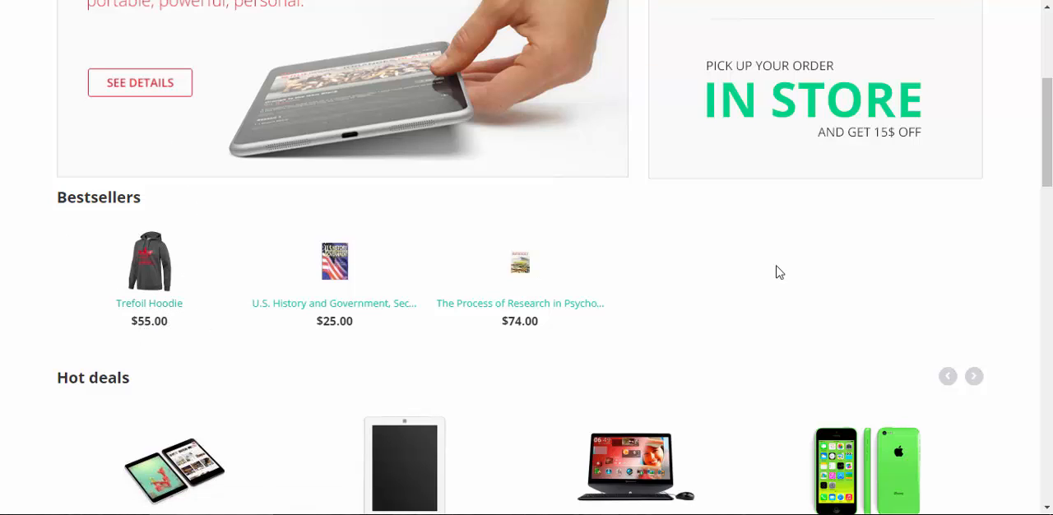
{"action": "mouse_move", "coordinate": [382, 261]}
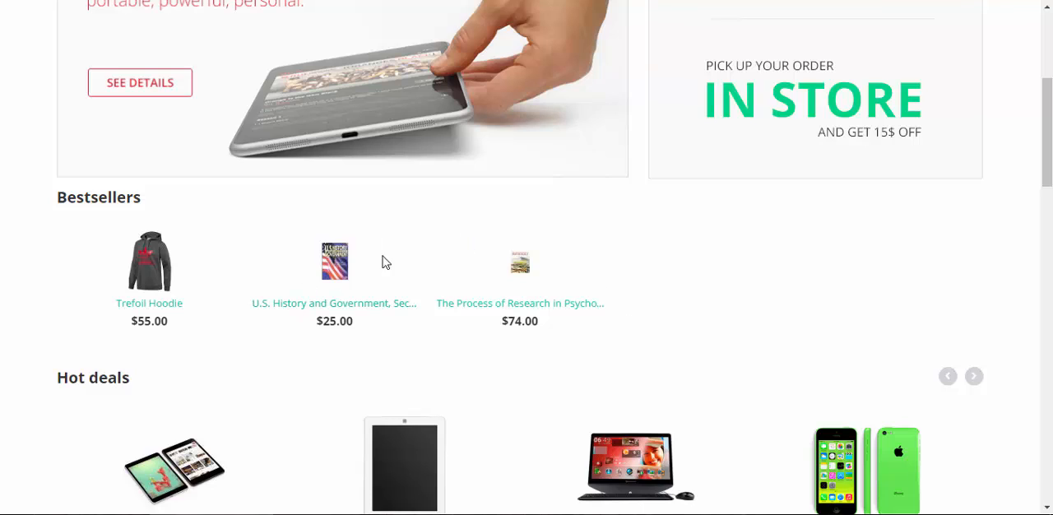
{"action": "mouse_move", "coordinate": [726, 298]}
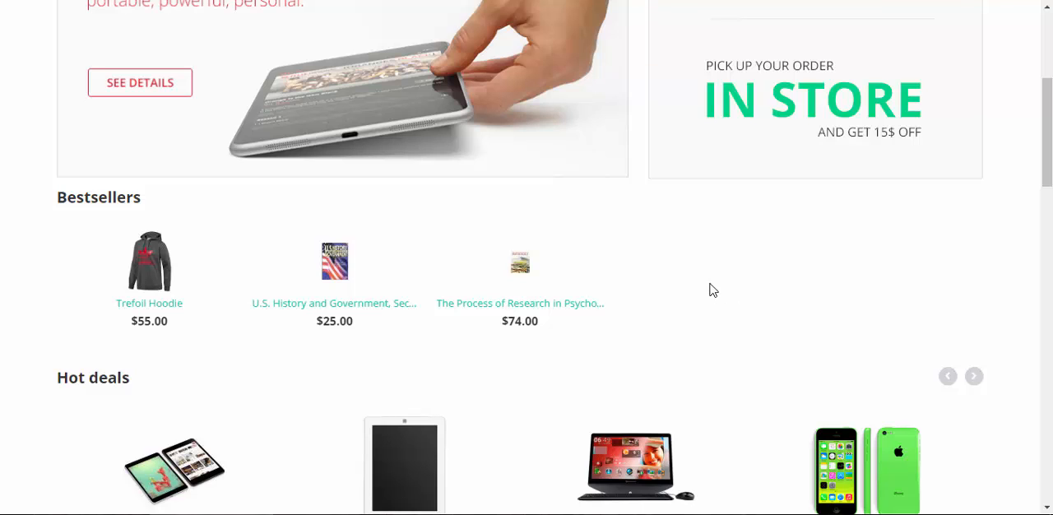
{"action": "mouse_move", "coordinate": [485, 354]}
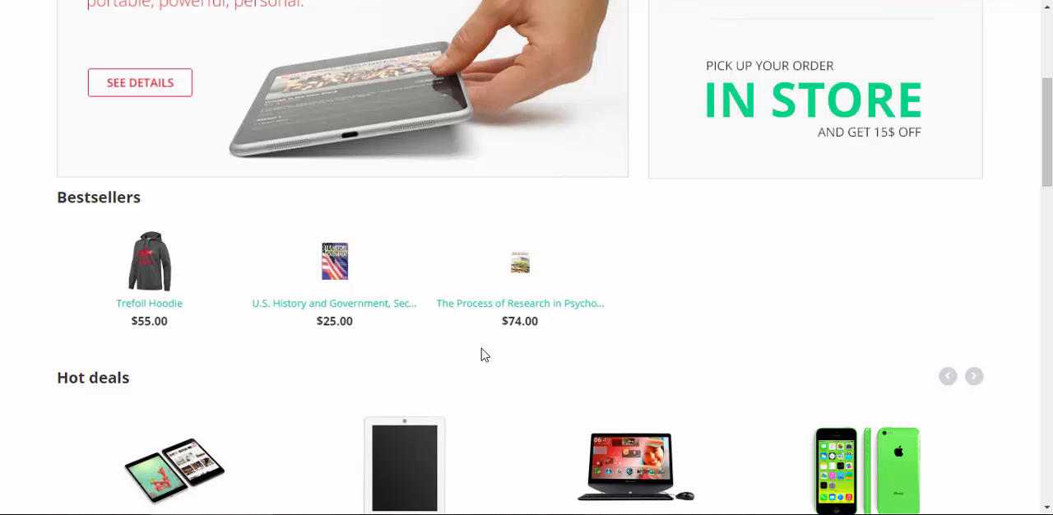
{"action": "mouse_move", "coordinate": [149, 247]}
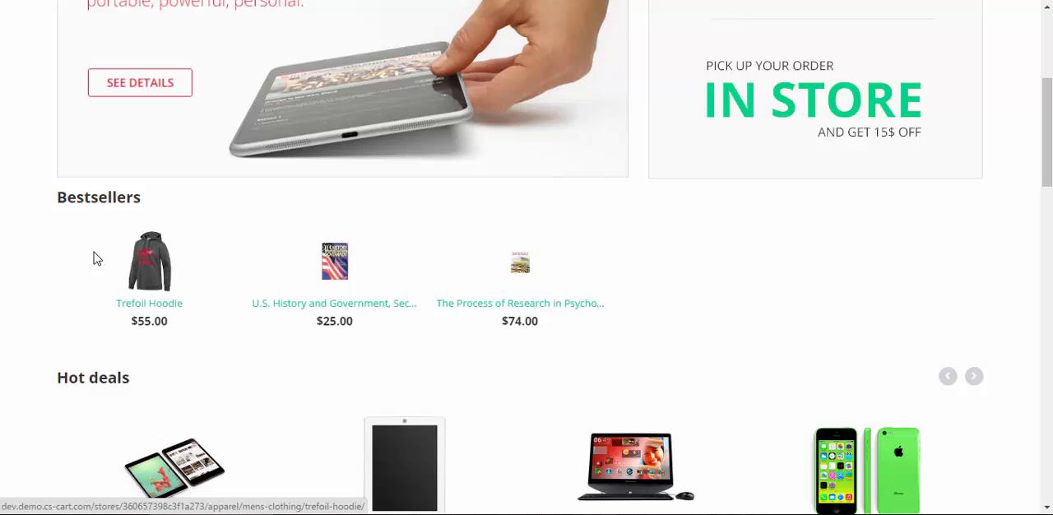
{"action": "mouse_move", "coordinate": [128, 247]}
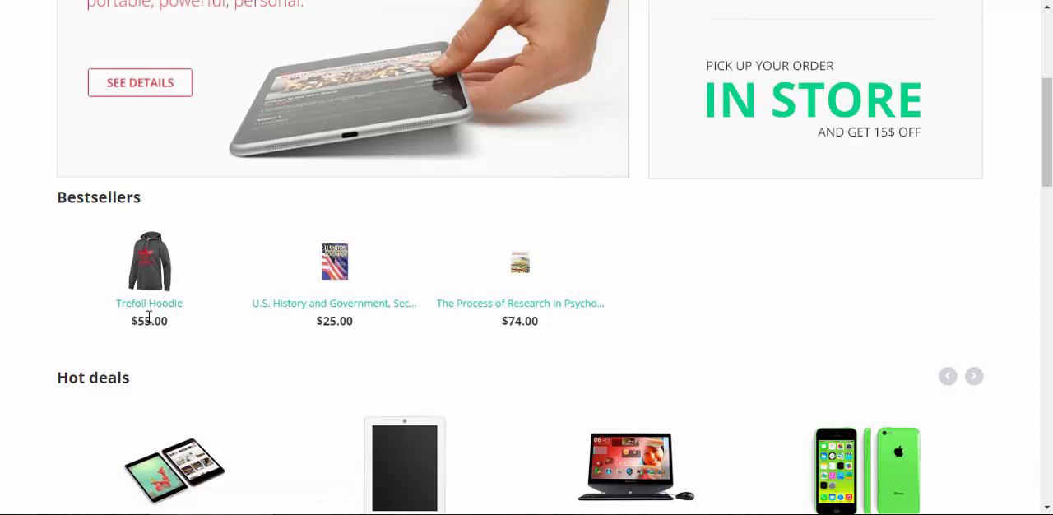
{"action": "scroll", "scroll_direction": "up", "scroll_amount": 3}
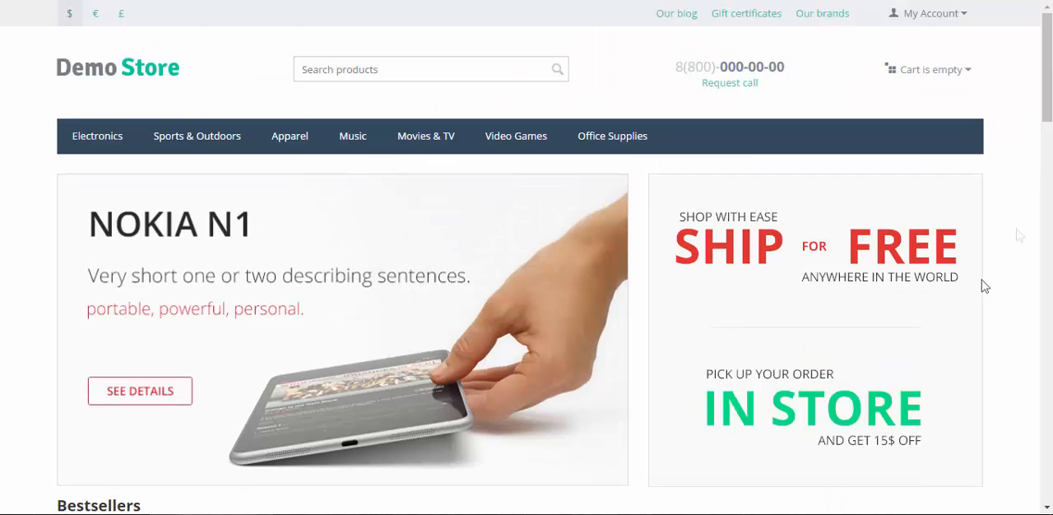